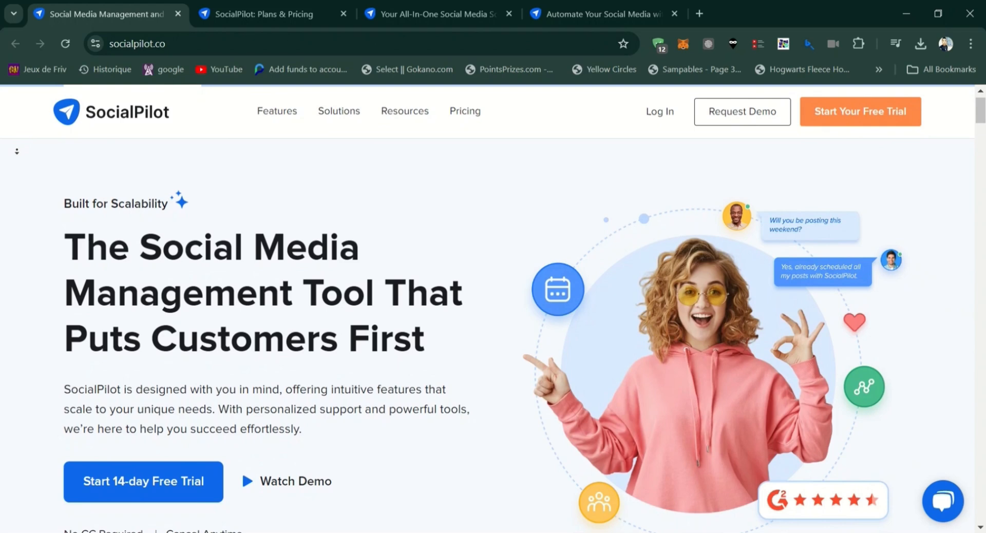
scroll("down", 3)
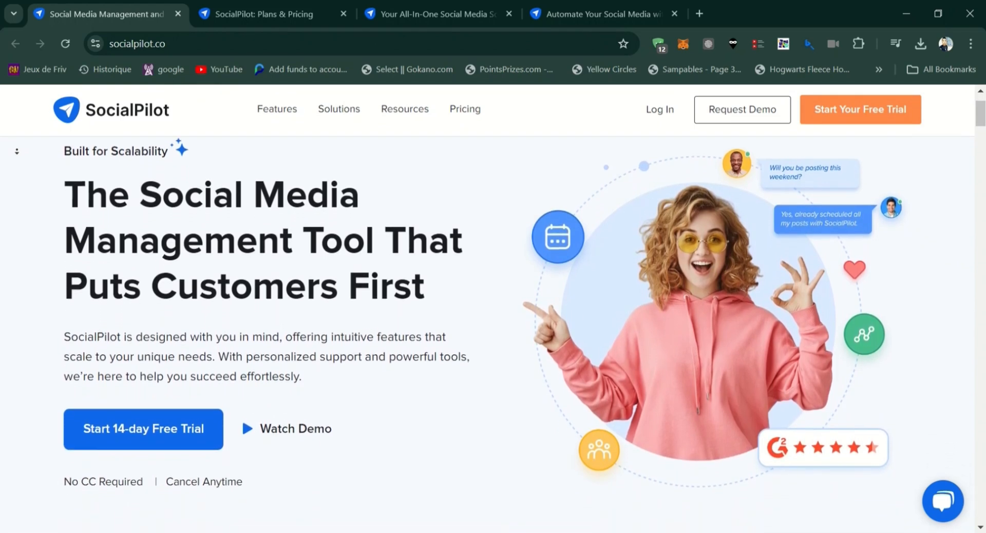
scroll("down", 3)
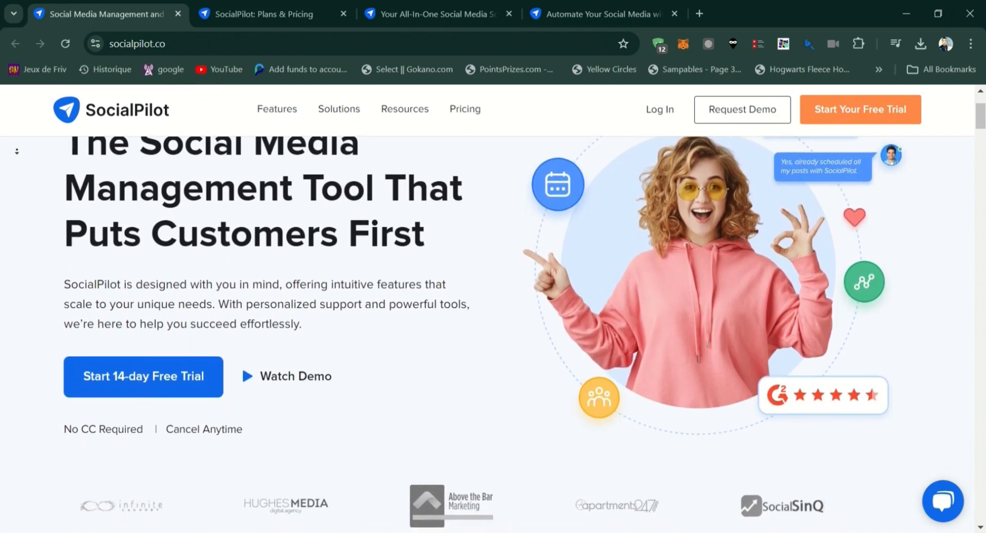
scroll("down", 3)
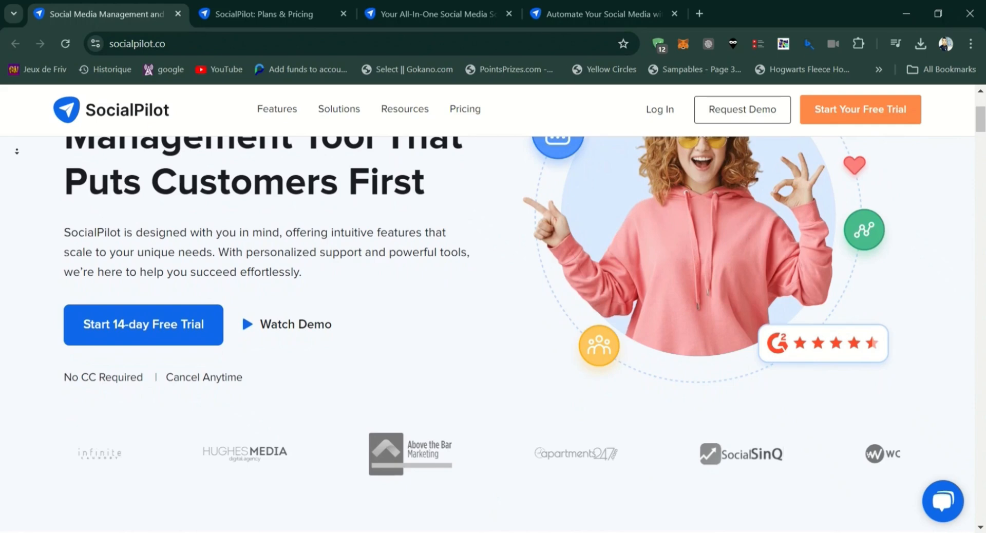
scroll("down", 3)
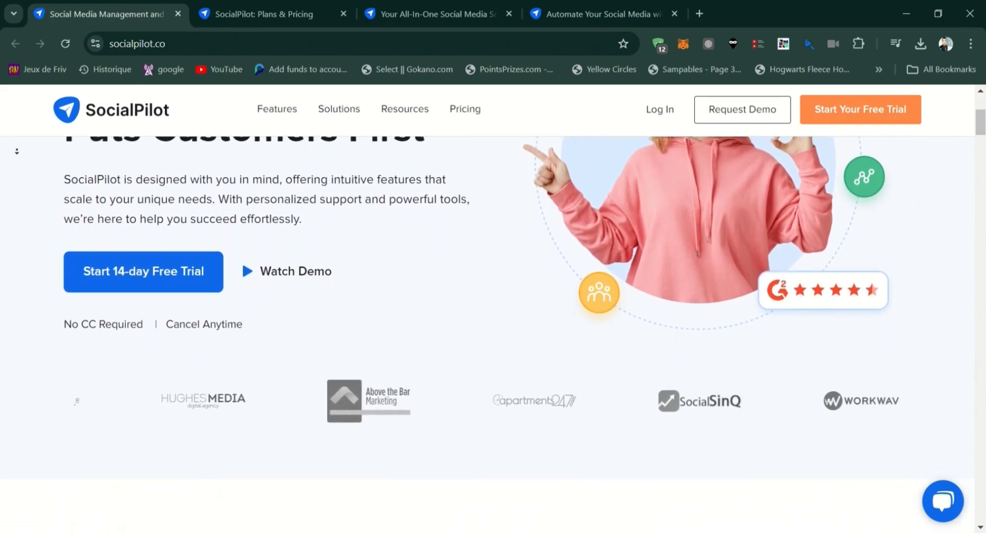
scroll("down", 3)
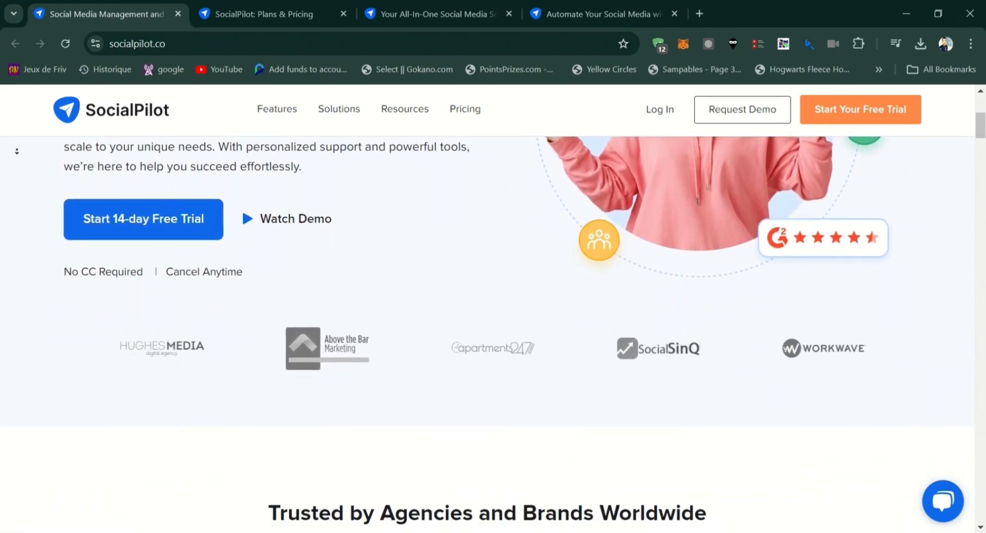
scroll("down", 3)
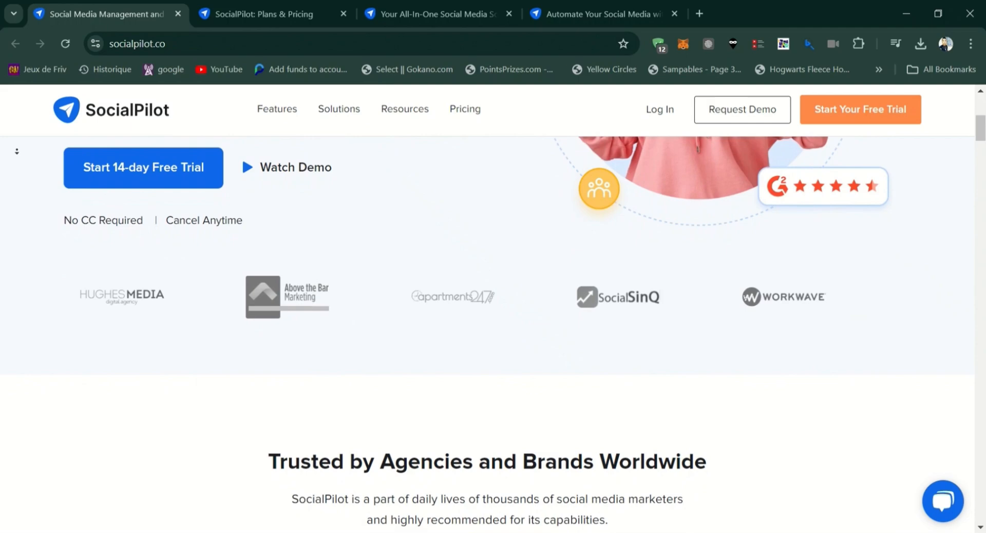
scroll("down", 3)
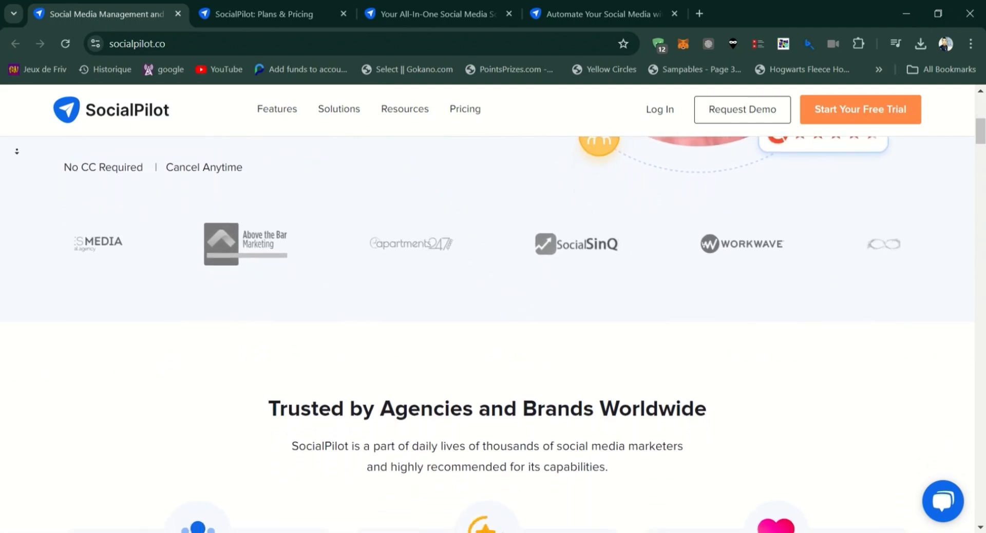
scroll("down", 3)
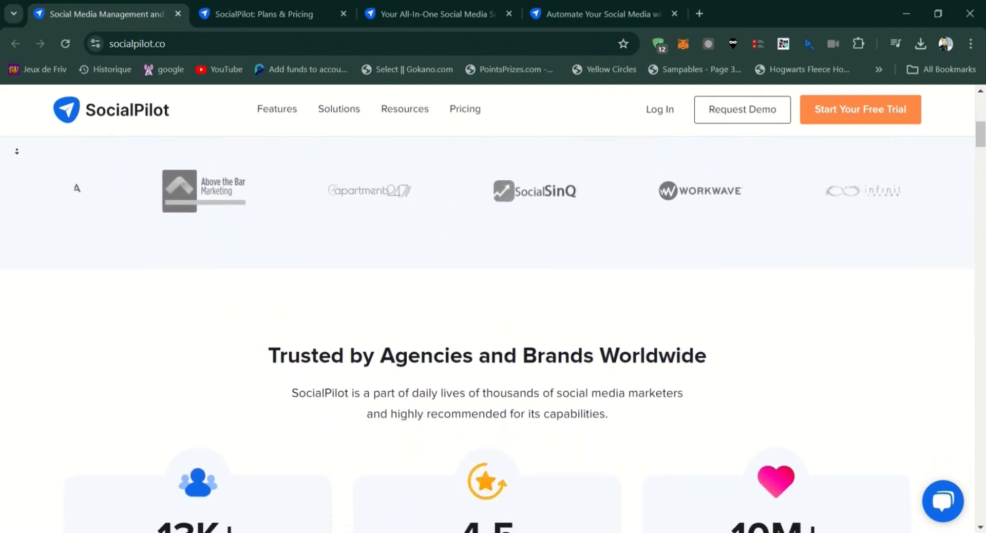
scroll("down", 3)
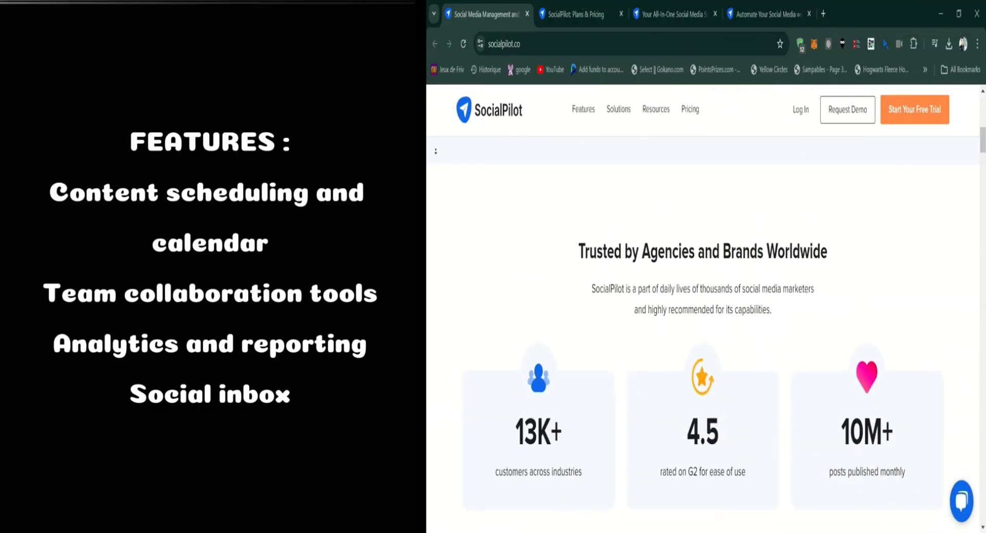
scroll("down", 3)
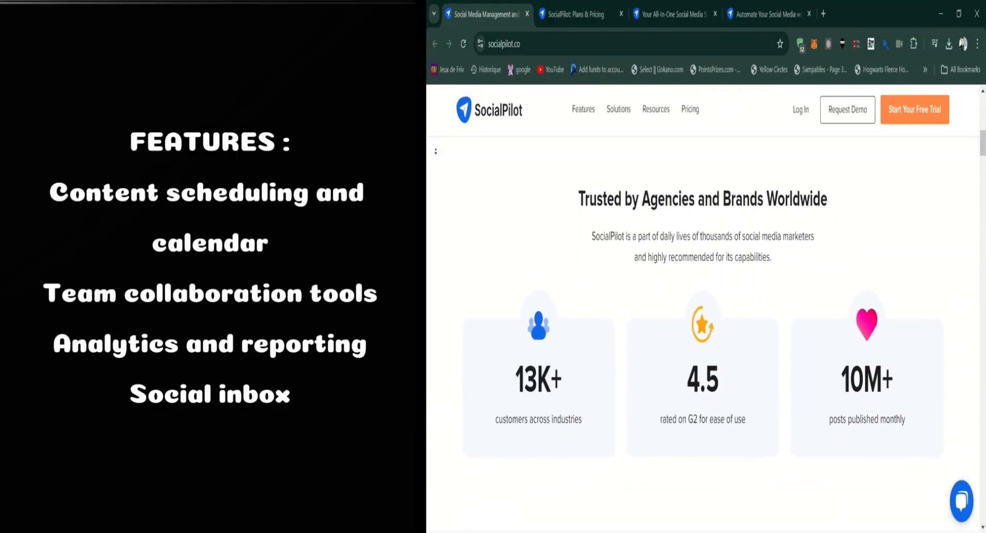
scroll("down", 3)
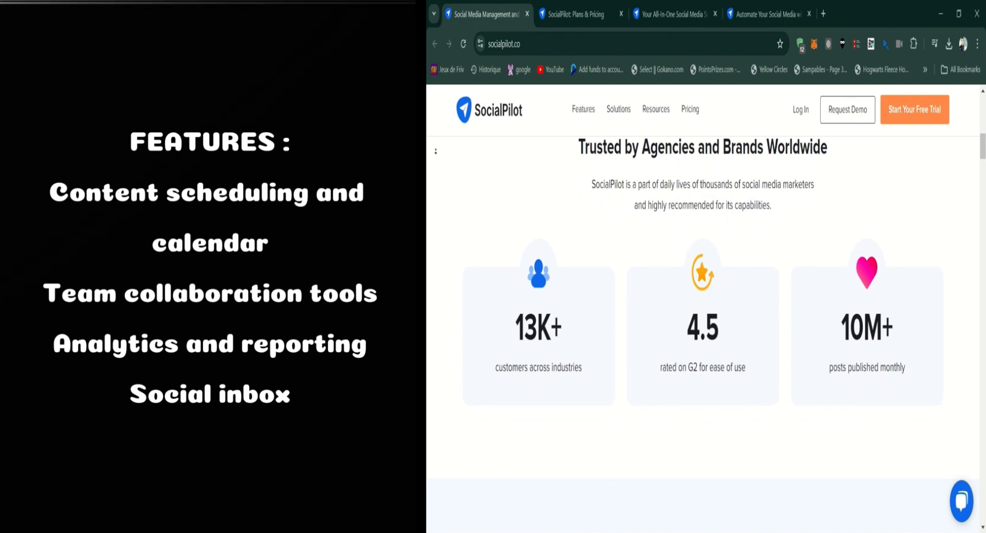
scroll("down", 3)
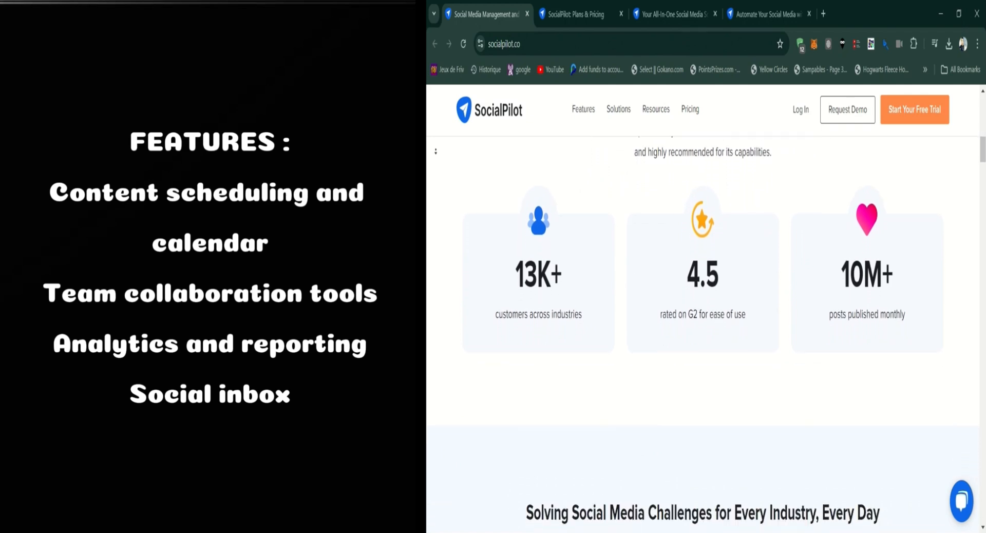
scroll("down", 3)
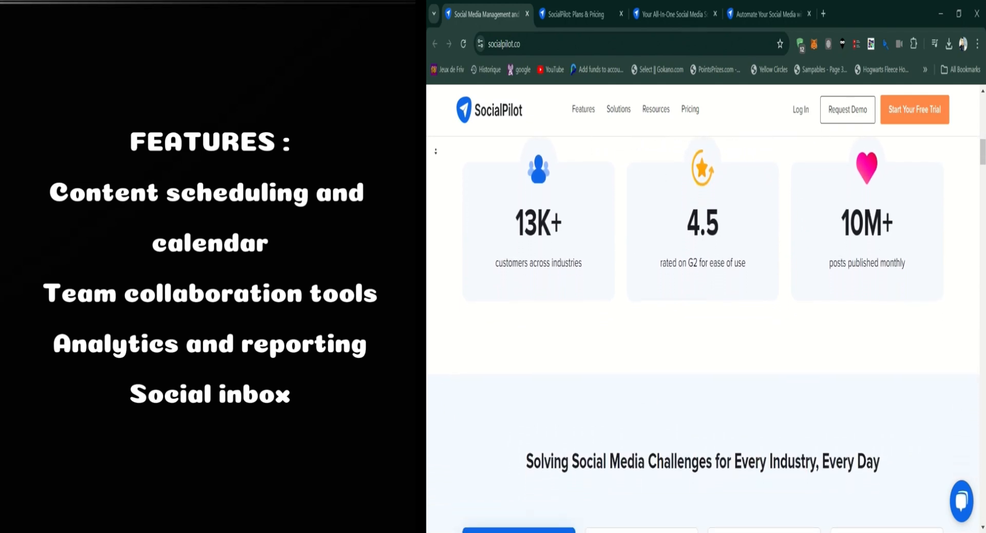
scroll("down", 3)
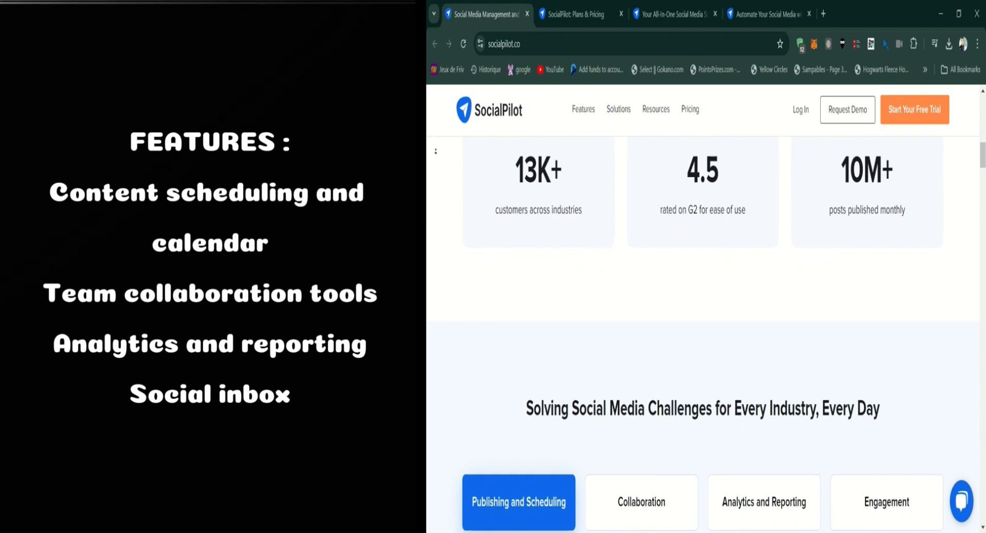
scroll("down", 3)
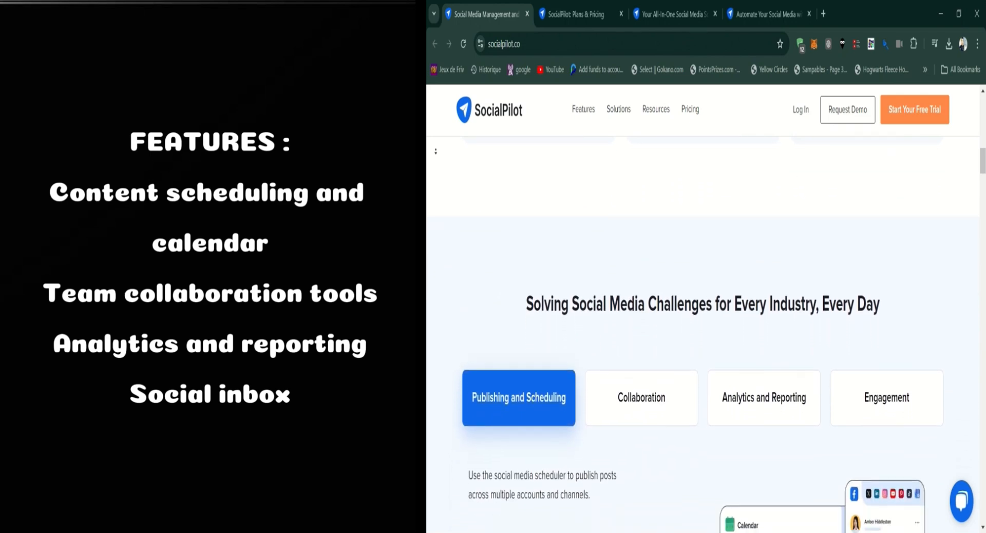
scroll("down", 3)
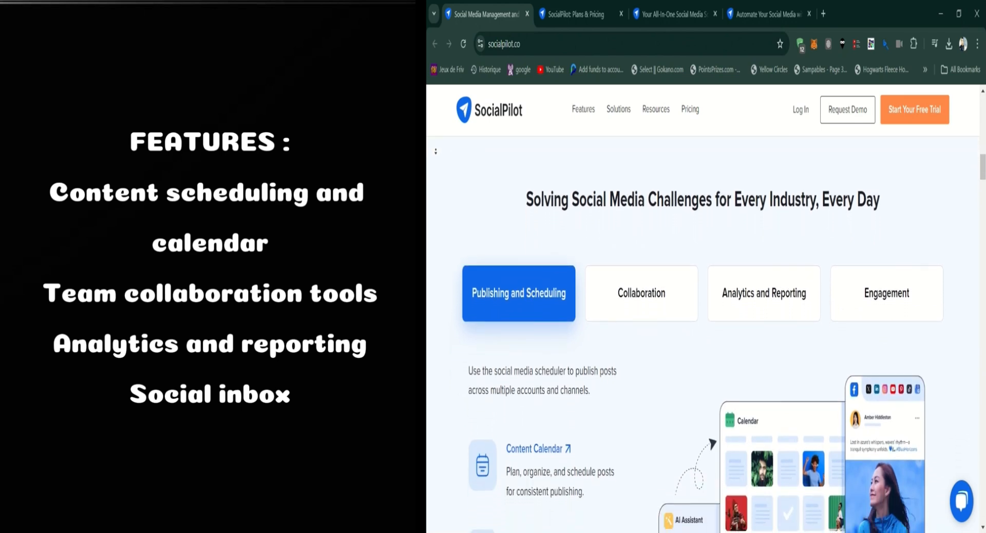
scroll("down", 3)
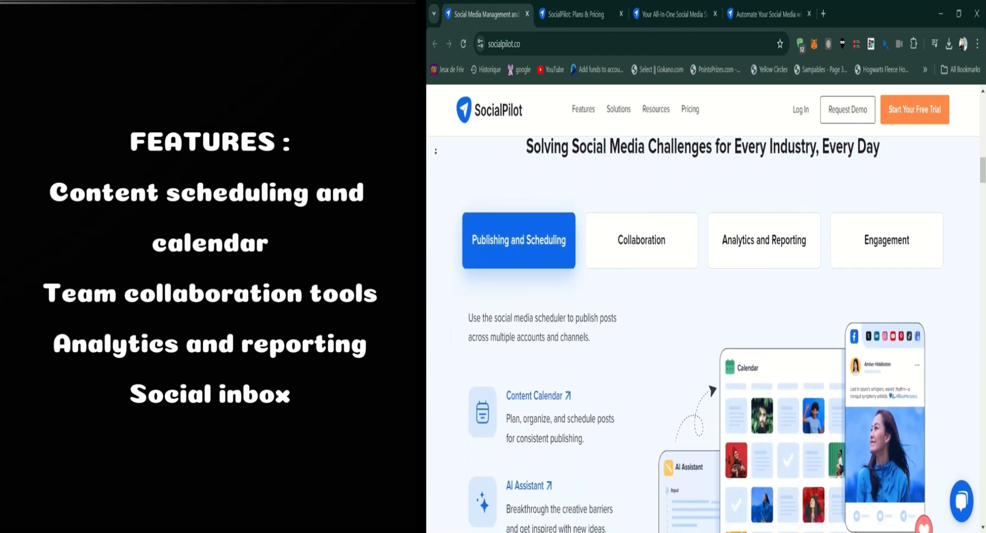
scroll("down", 3)
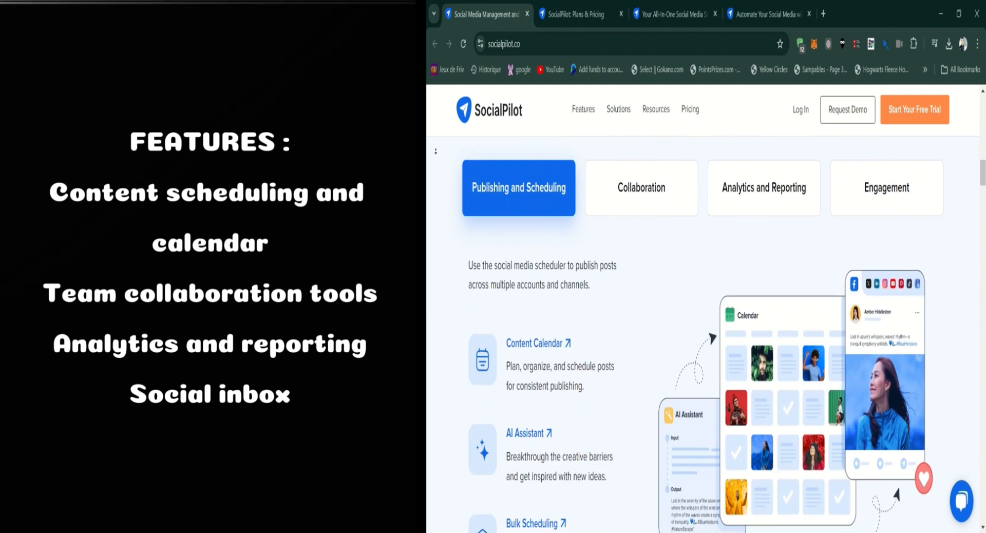
scroll("down", 3)
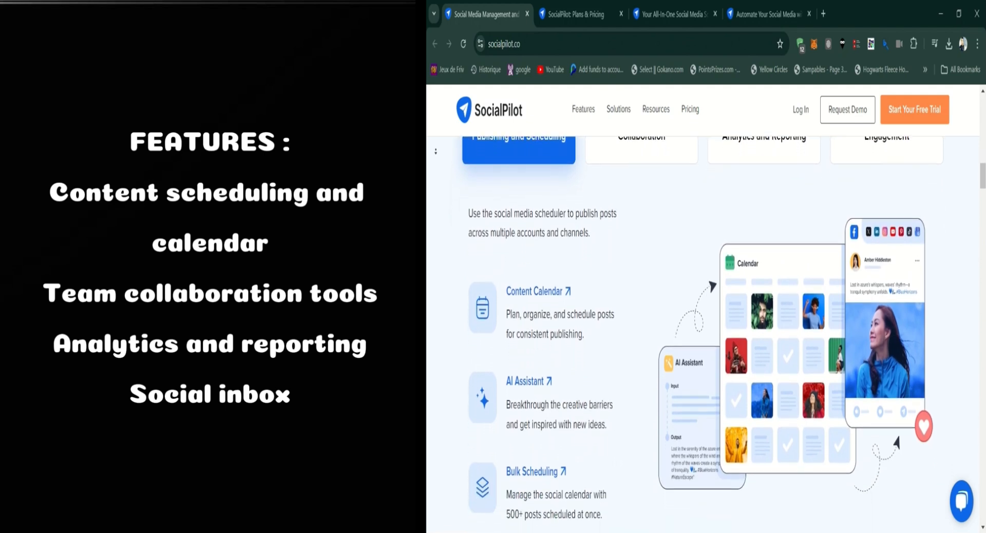
scroll("down", 3)
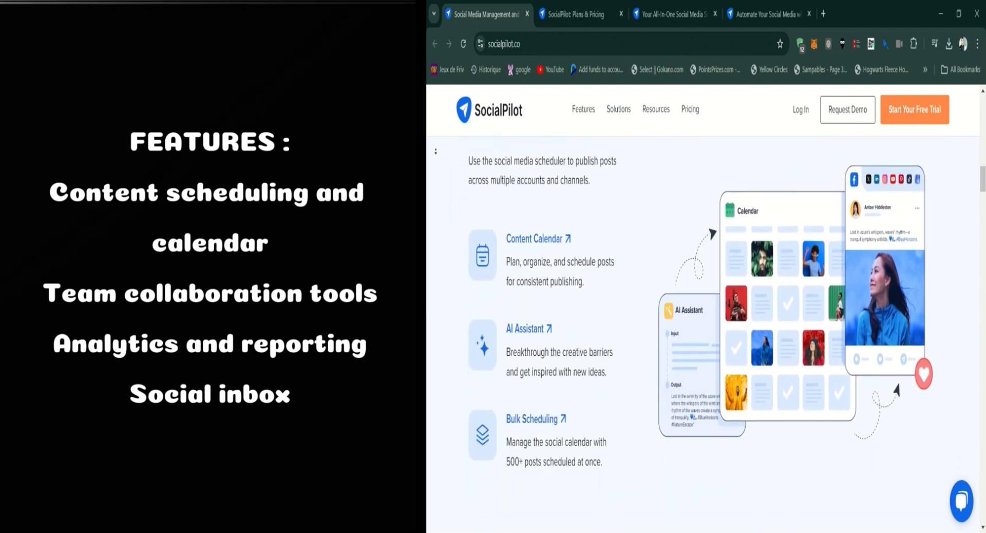
scroll("down", 3)
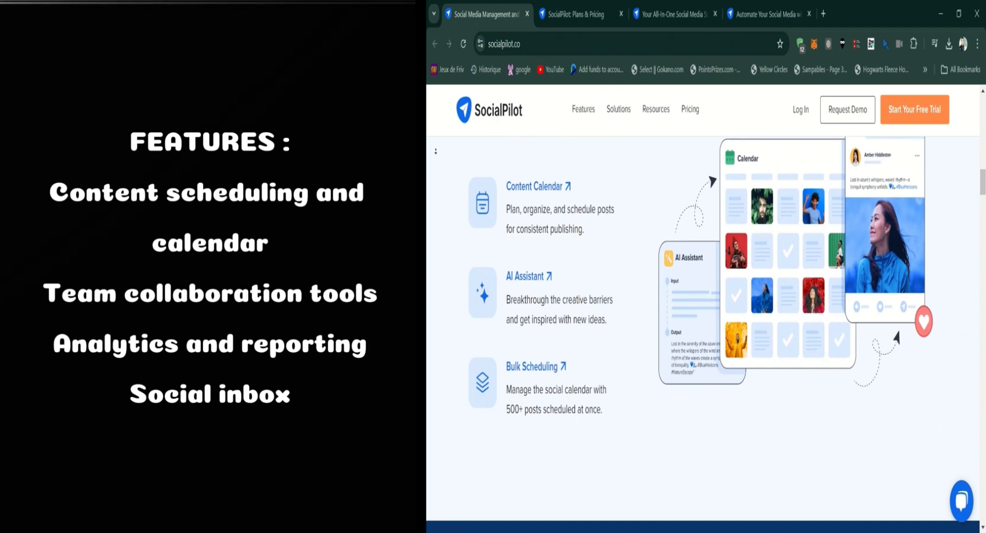
scroll("down", 3)
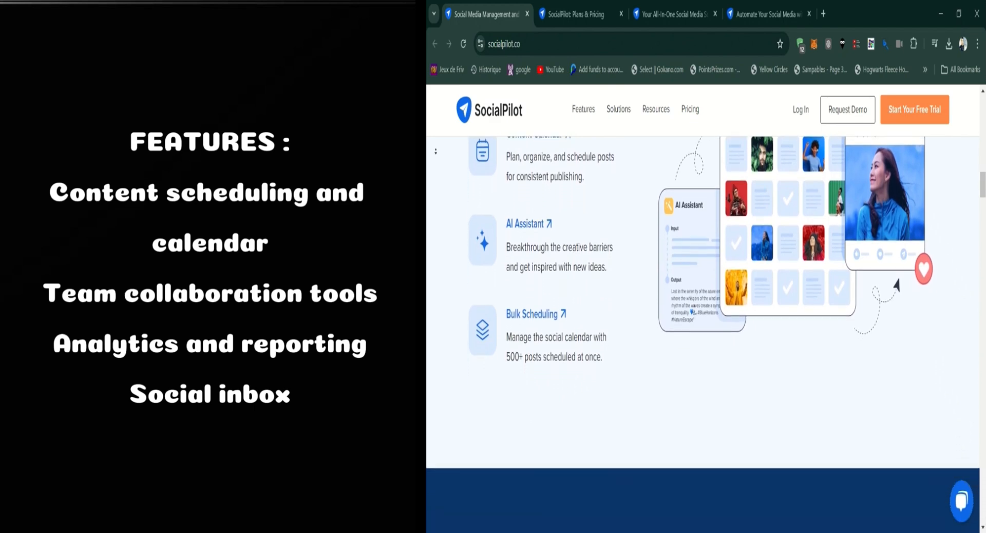
scroll("down", 3)
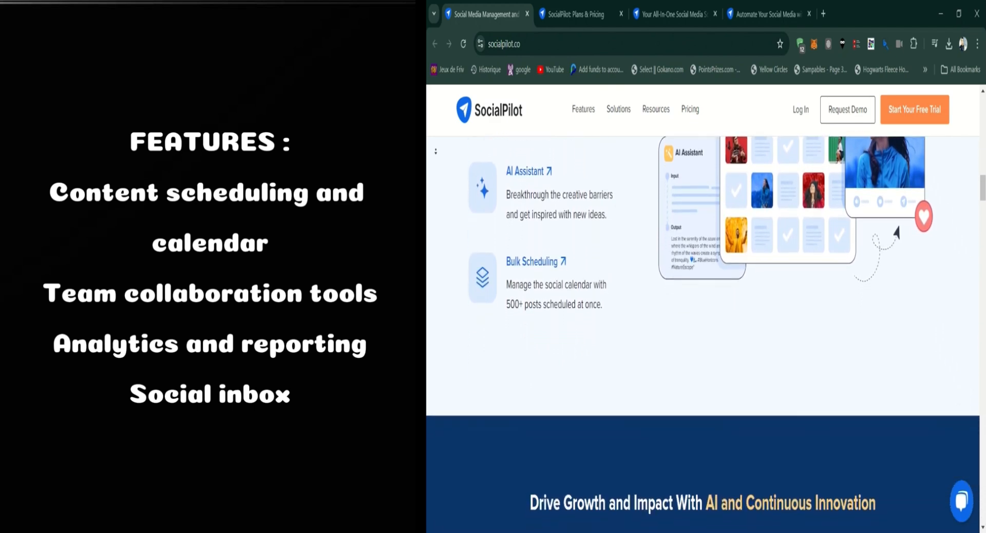
scroll("down", 3)
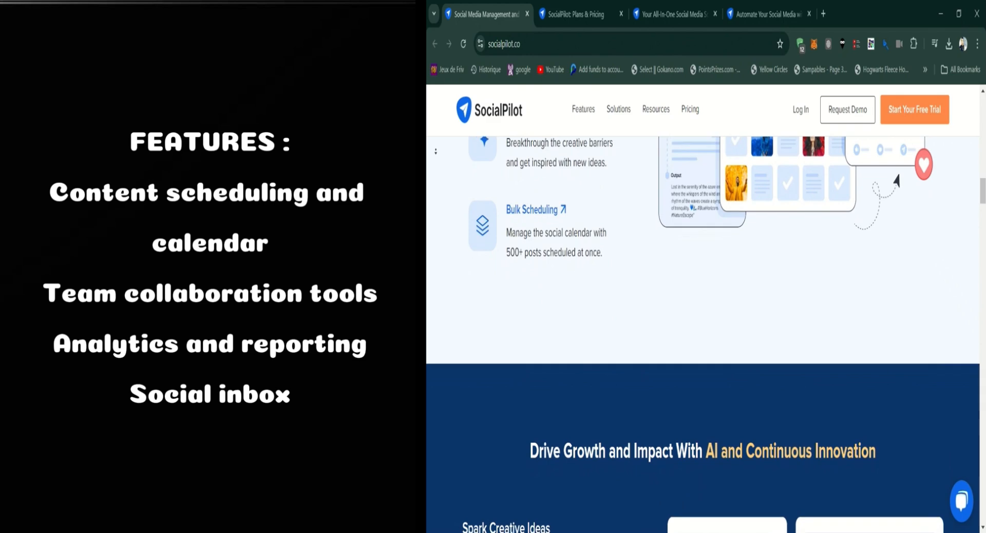
scroll("down", 3)
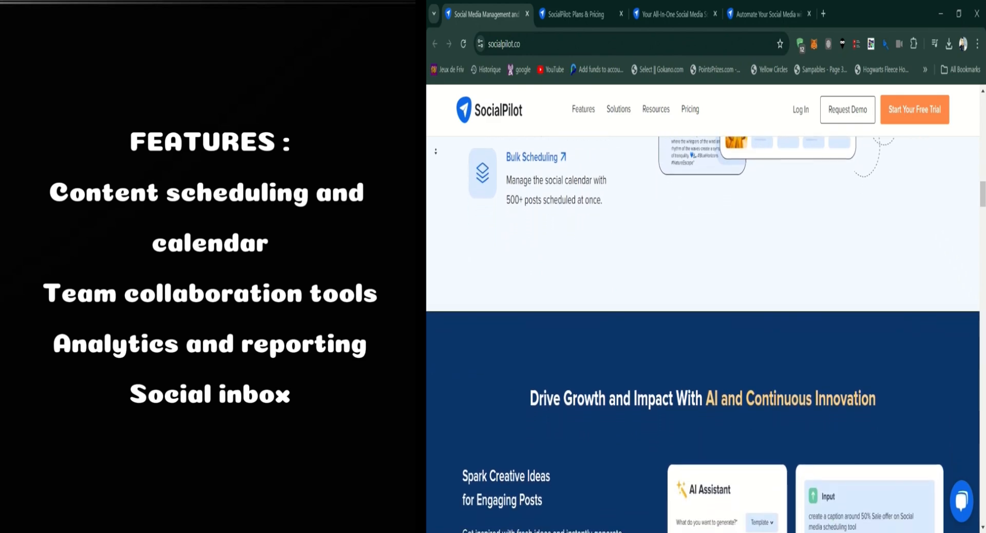
scroll("down", 3)
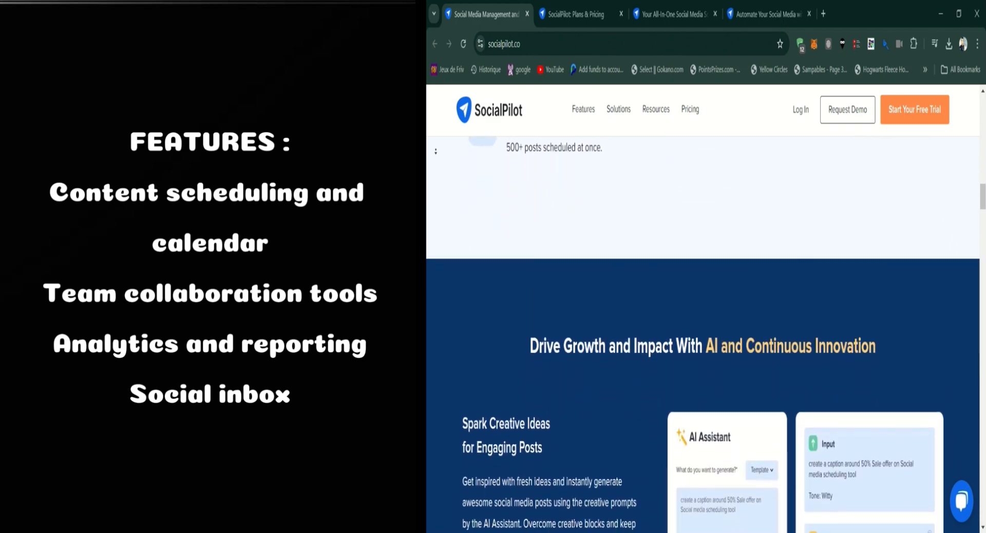
scroll("down", 3)
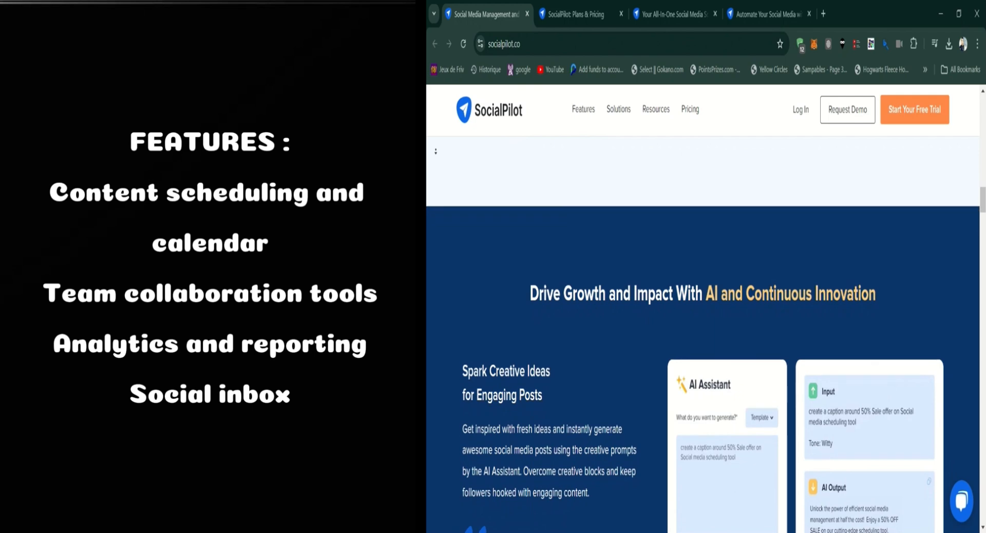
scroll("down", 3)
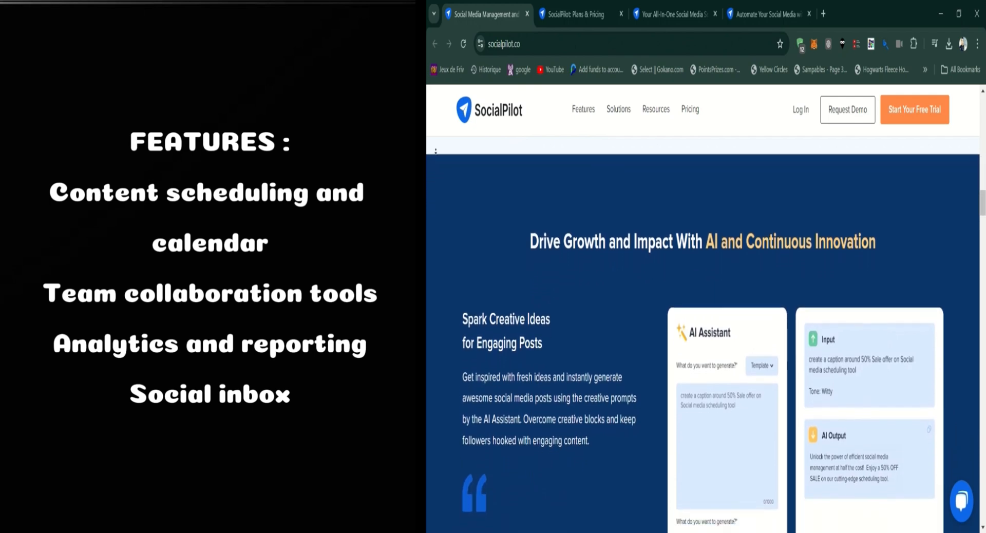
scroll("down", 3)
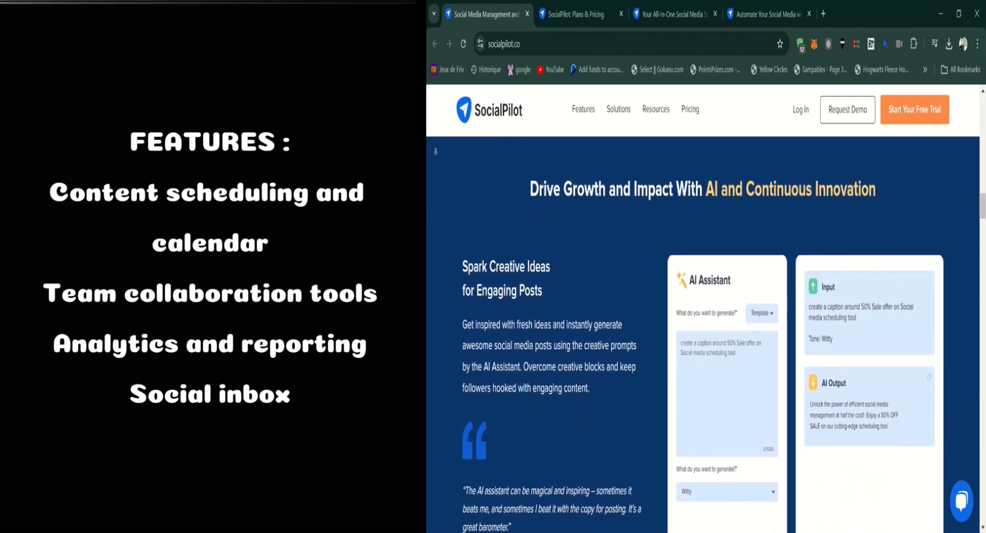
scroll("down", 3)
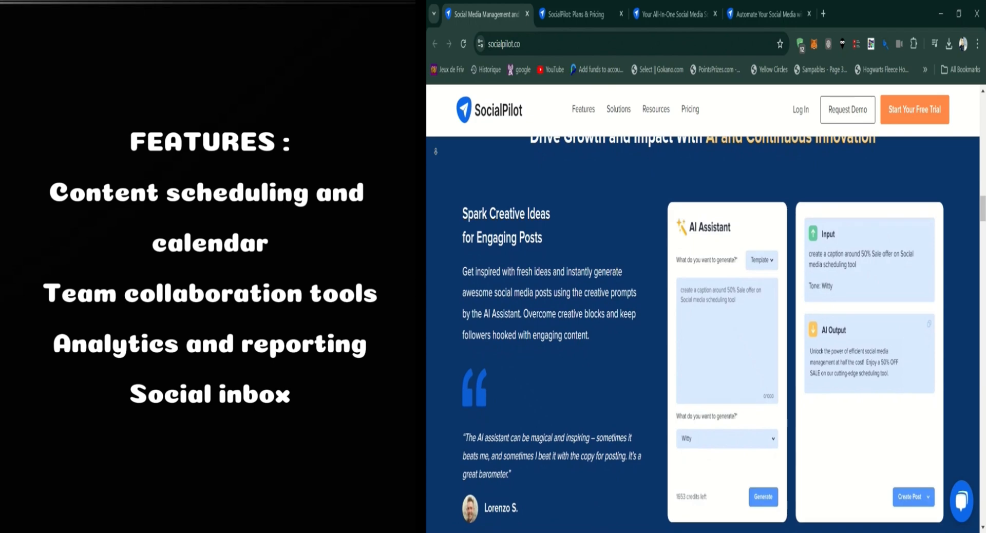
scroll("down", 3)
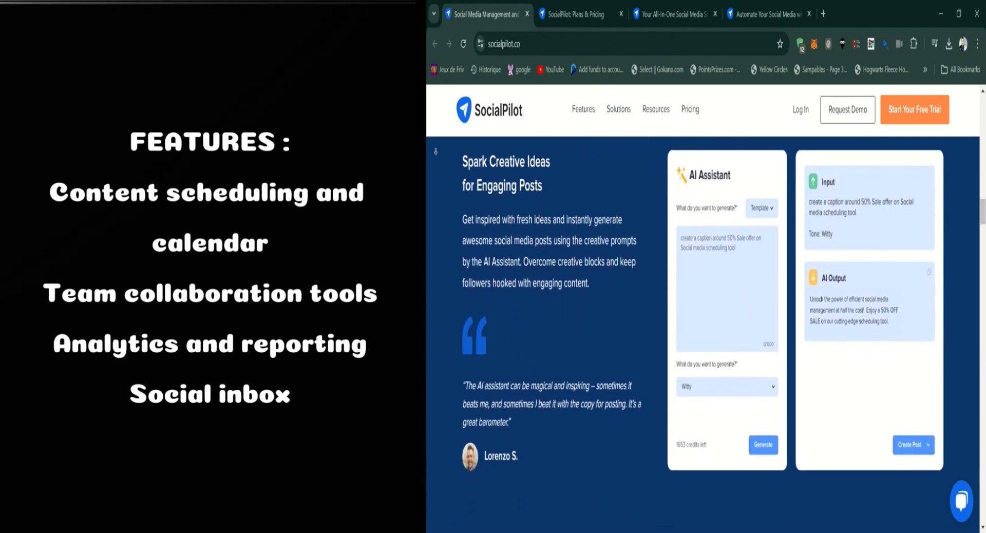
scroll("down", 3)
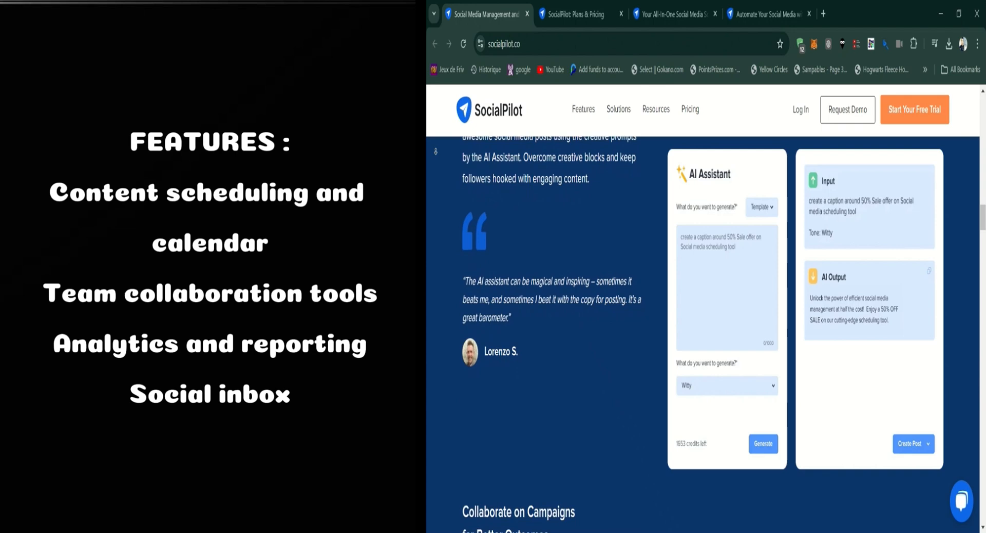
scroll("down", 3)
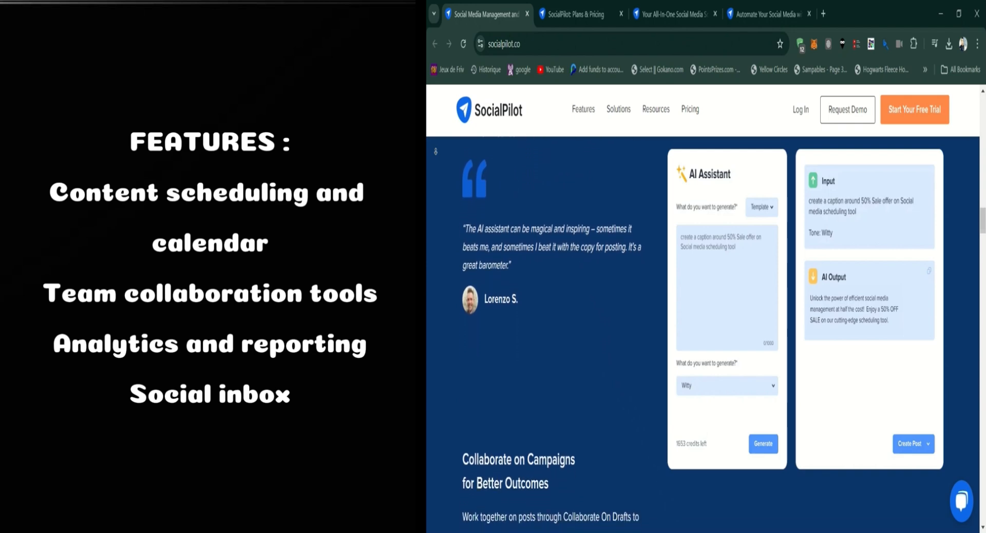
scroll("down", 3)
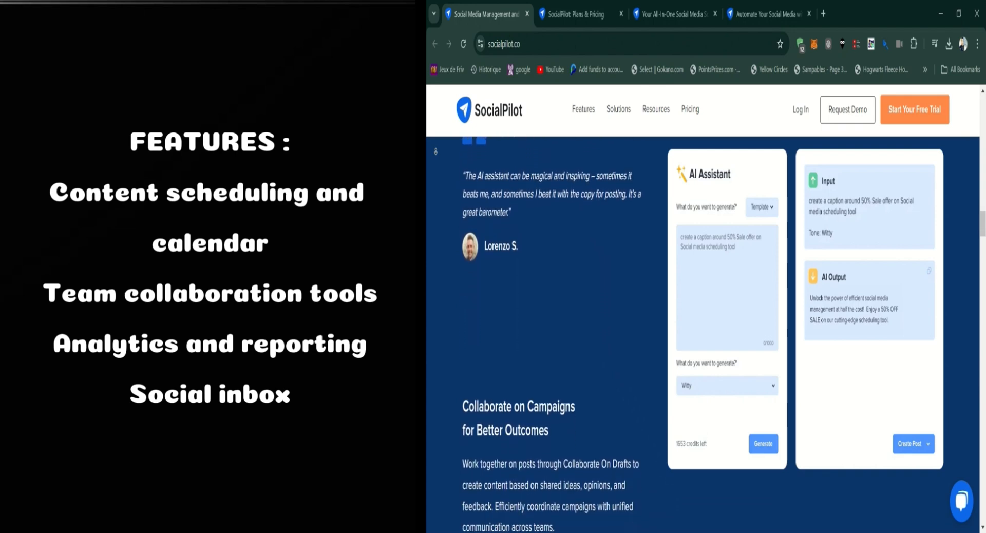
scroll("down", 3)
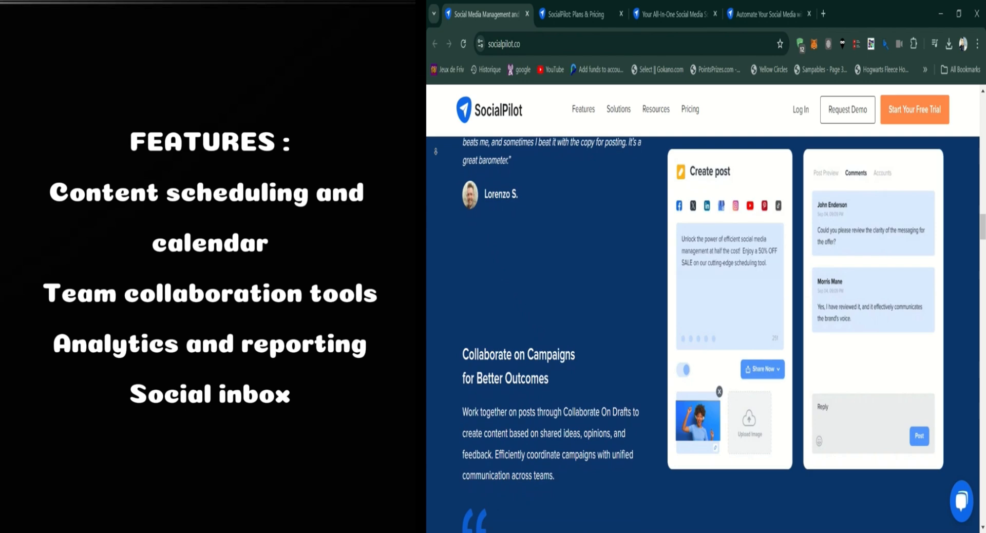
scroll("down", 3)
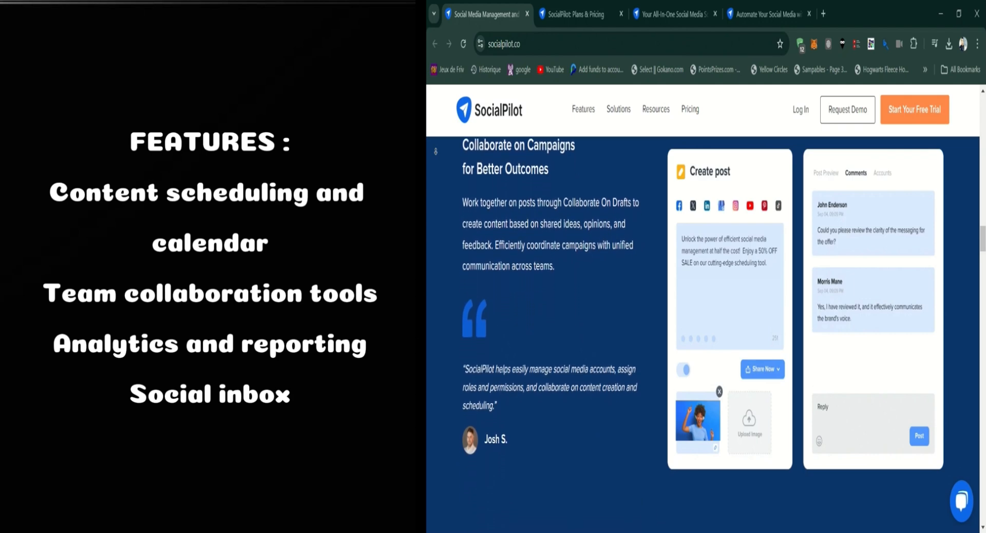
scroll("down", 3)
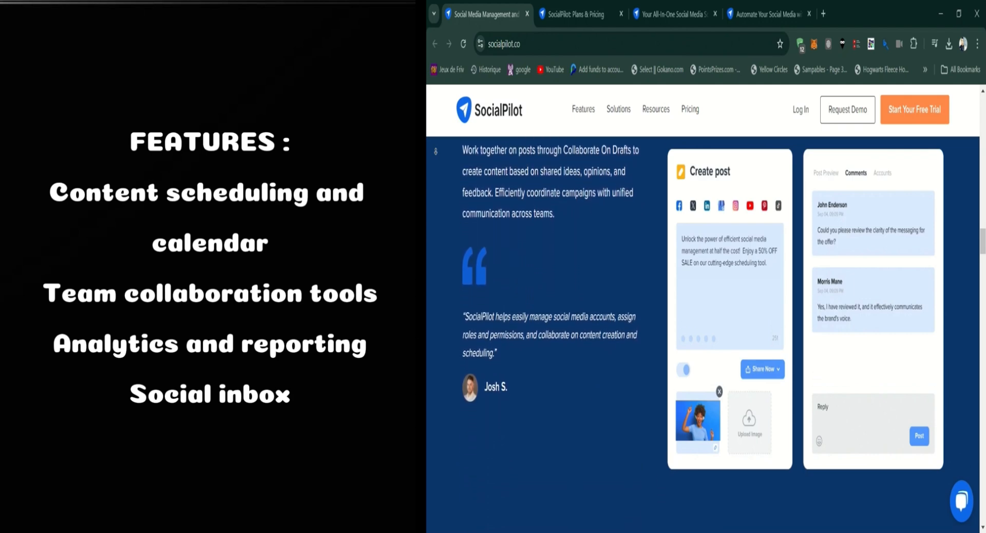
scroll("down", 3)
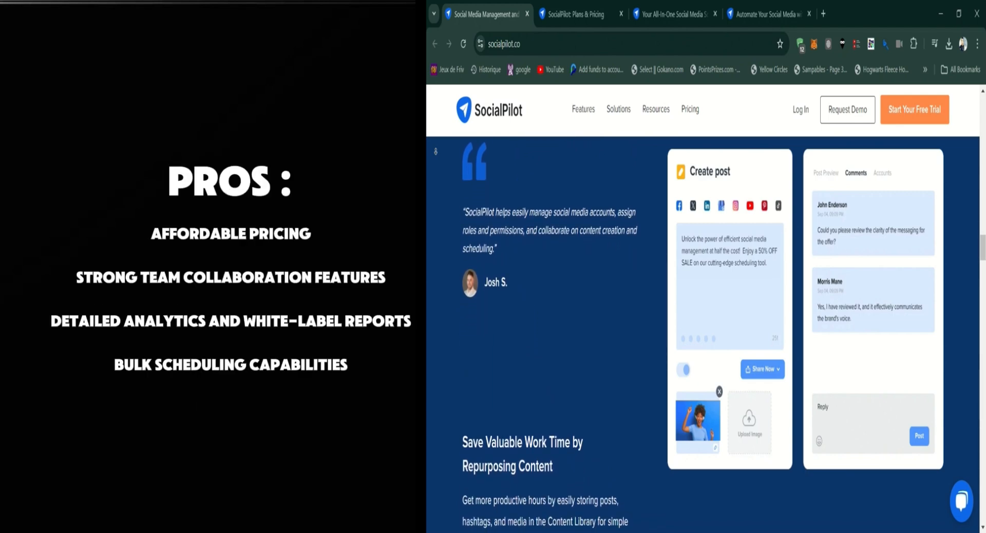
scroll("down", 3)
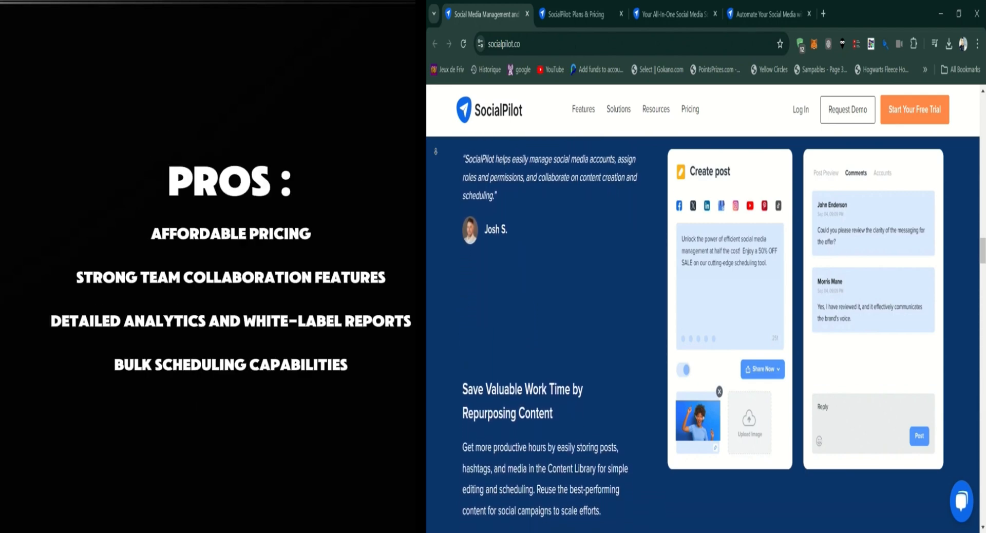
scroll("down", 3)
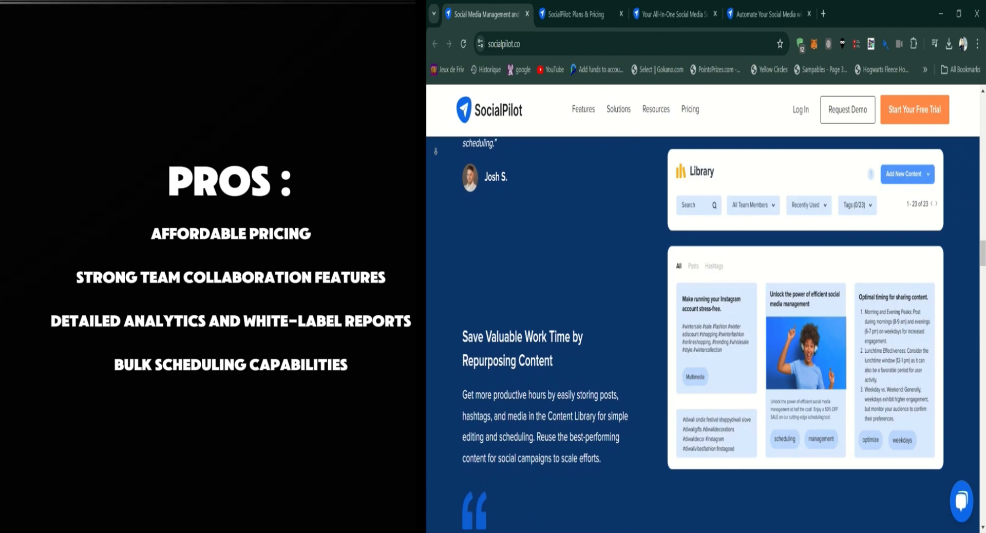
scroll("down", 3)
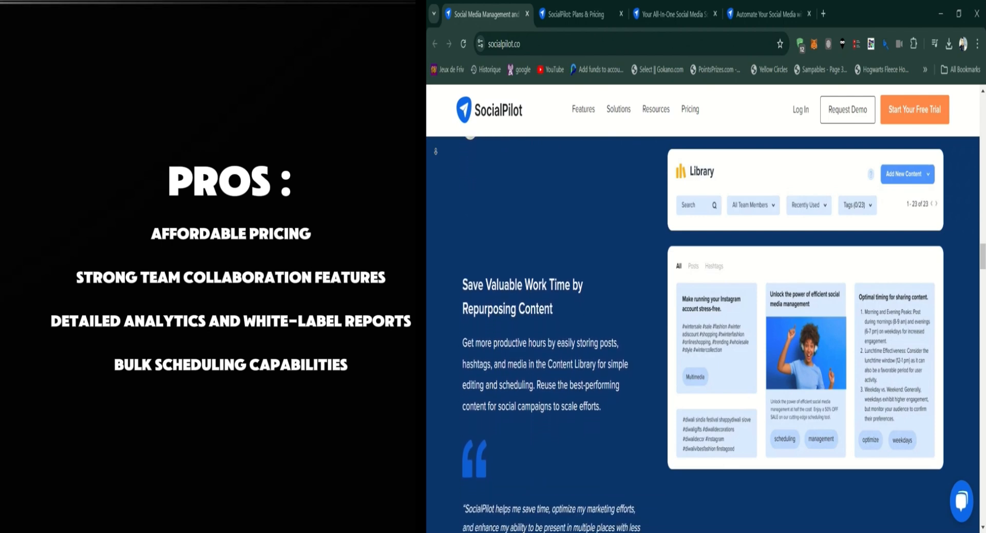
scroll("down", 3)
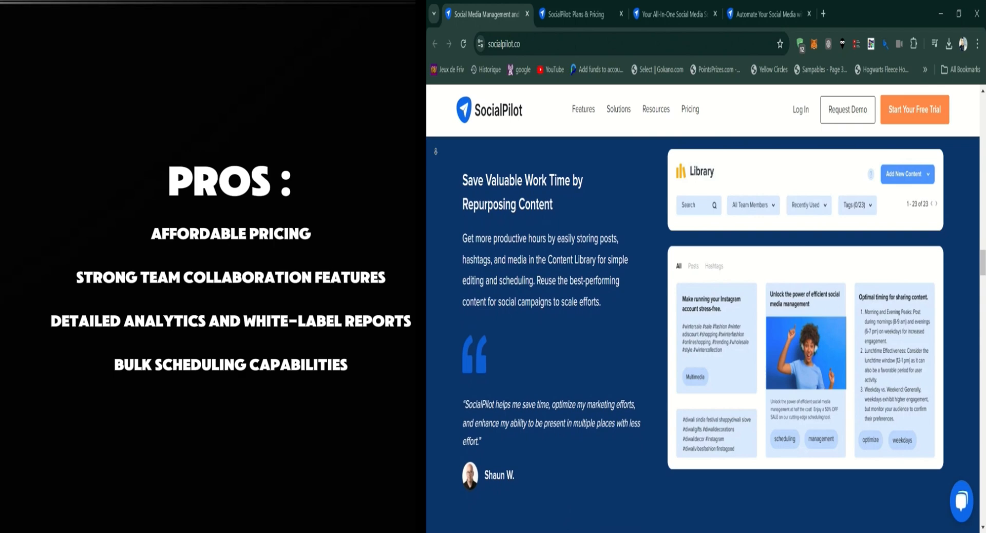
scroll("down", 3)
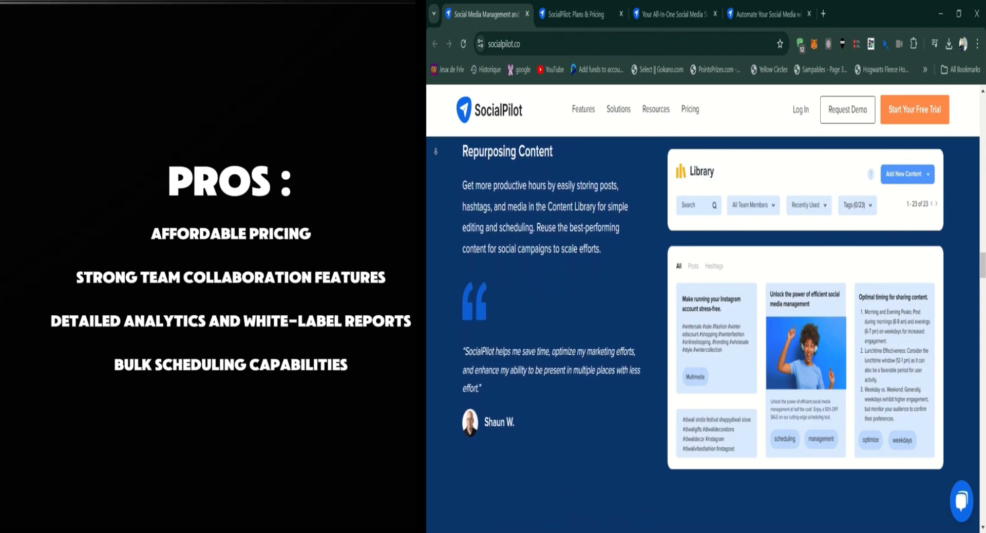
scroll("down", 3)
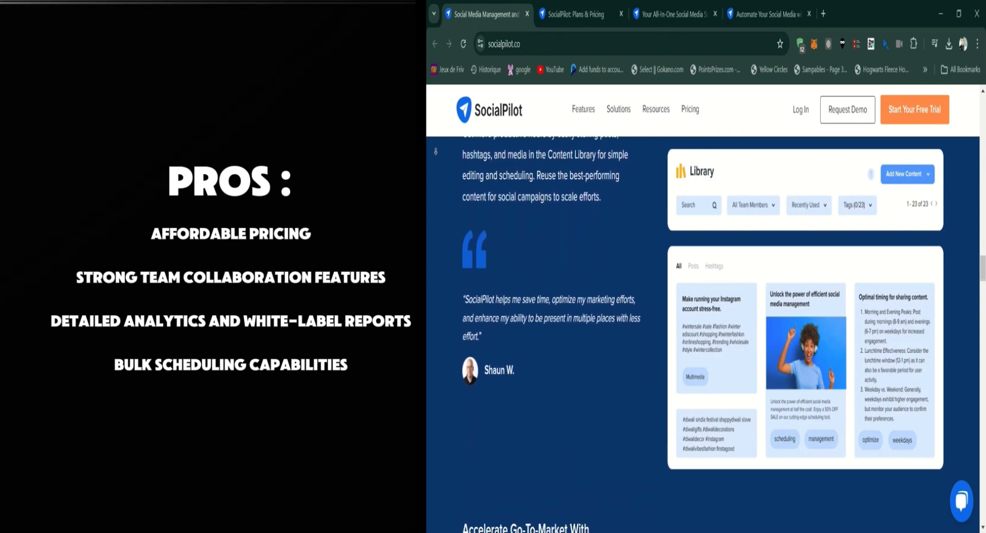
scroll("down", 3)
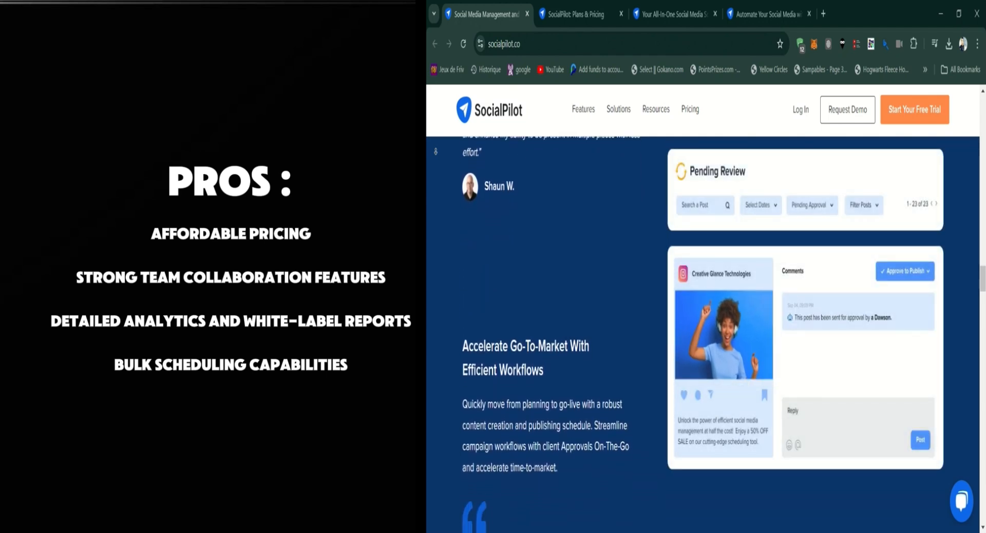
scroll("down", 3)
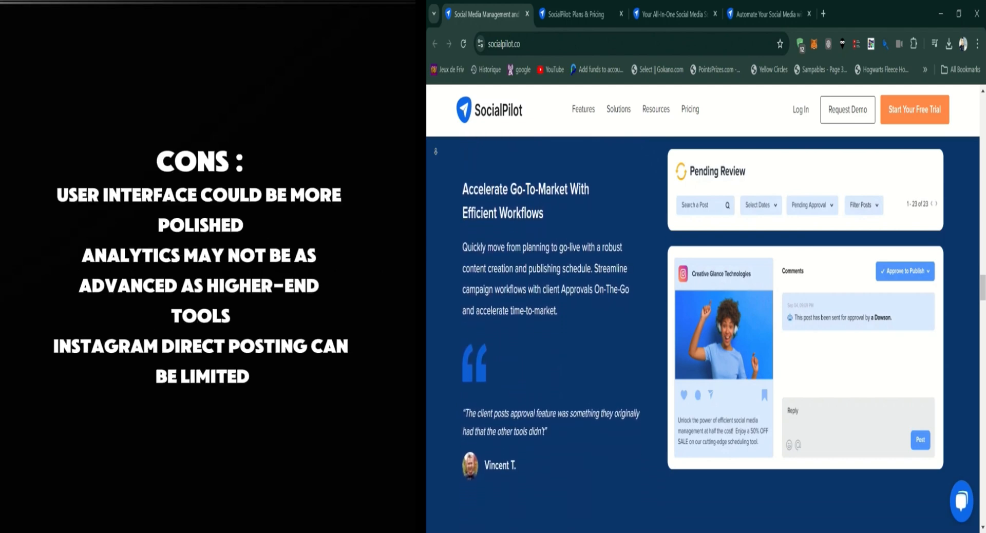
scroll("down", 3)
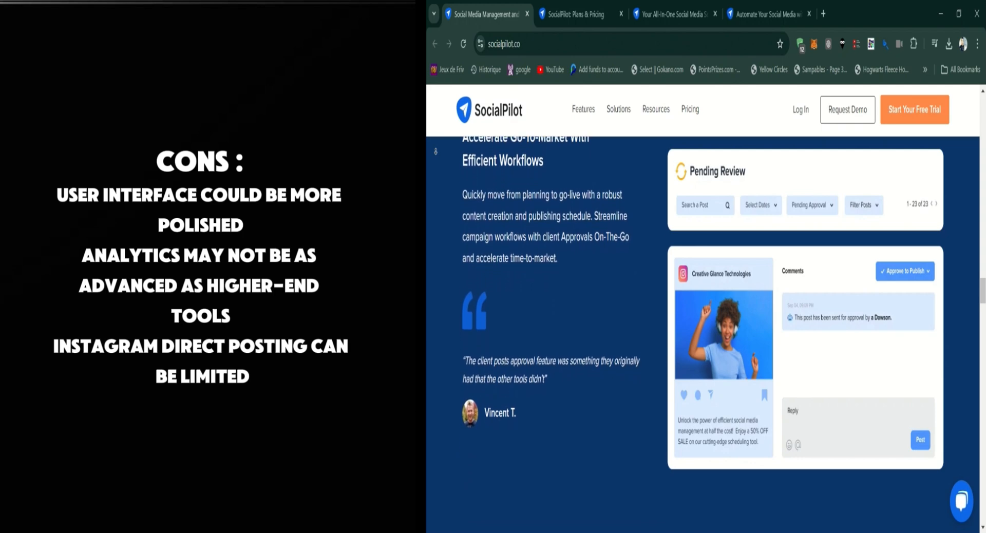
scroll("down", 3)
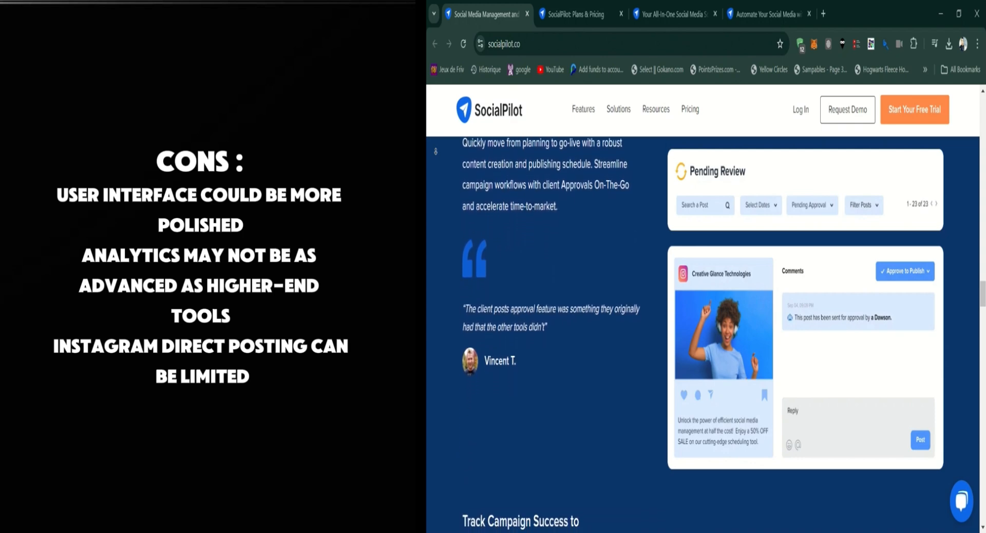
scroll("down", 3)
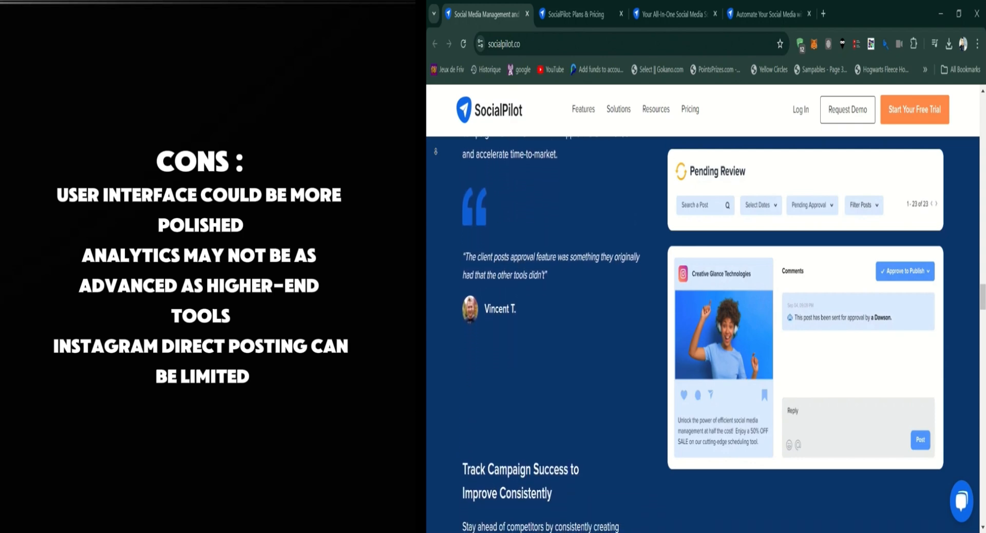
scroll("down", 3)
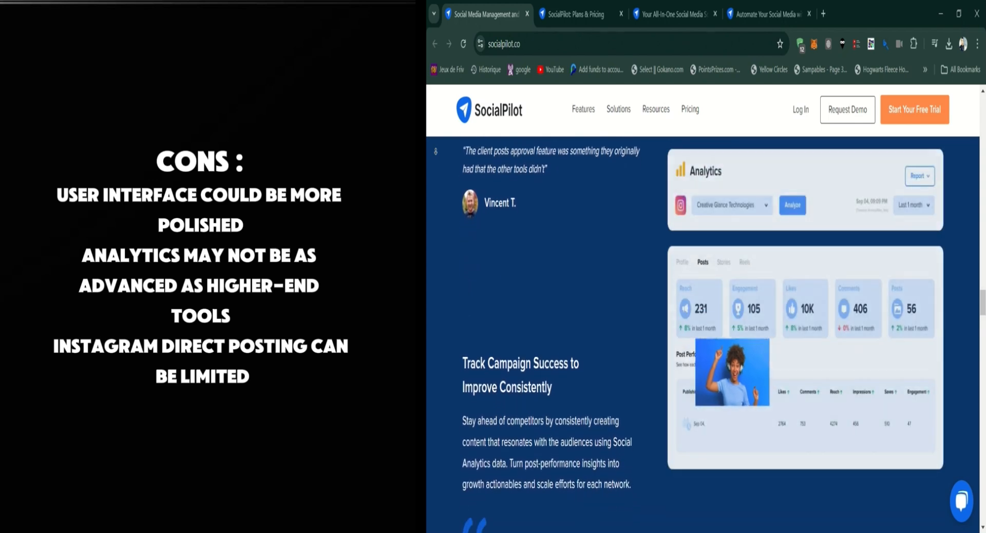
scroll("down", 3)
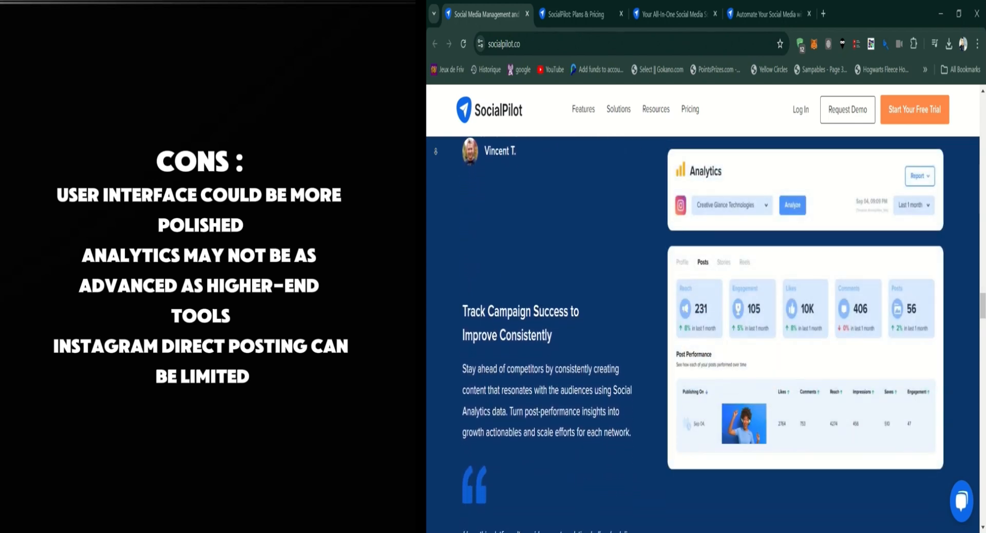
scroll("down", 3)
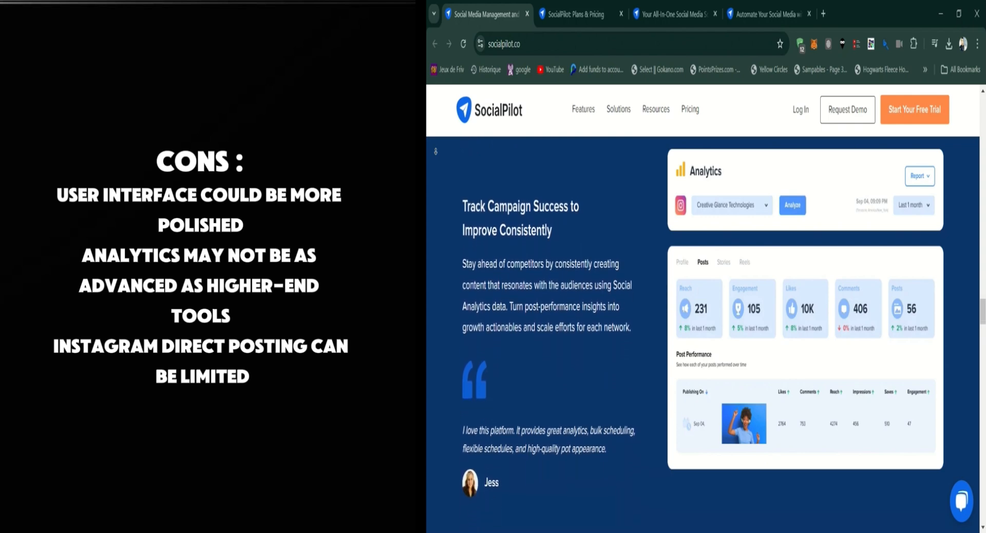
scroll("down", 3)
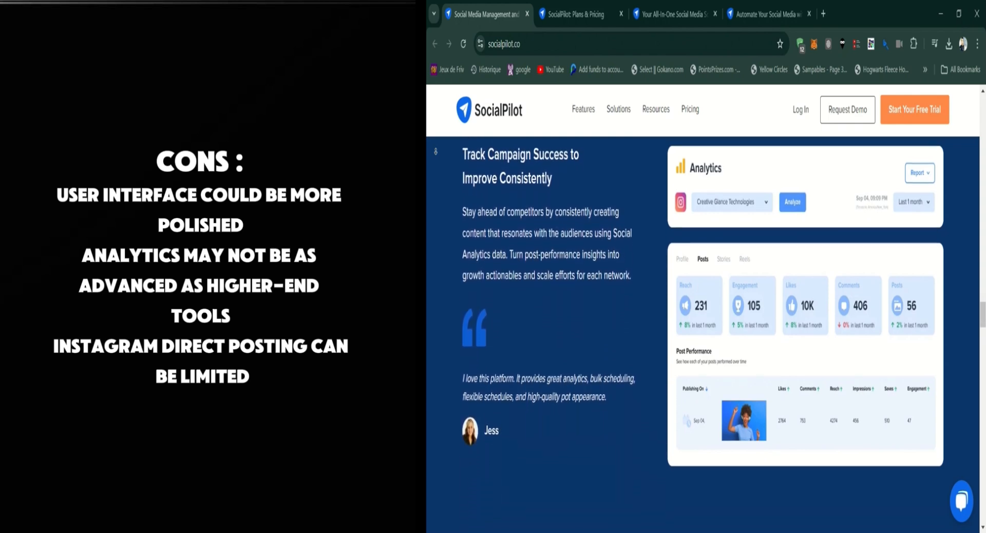
scroll("down", 3)
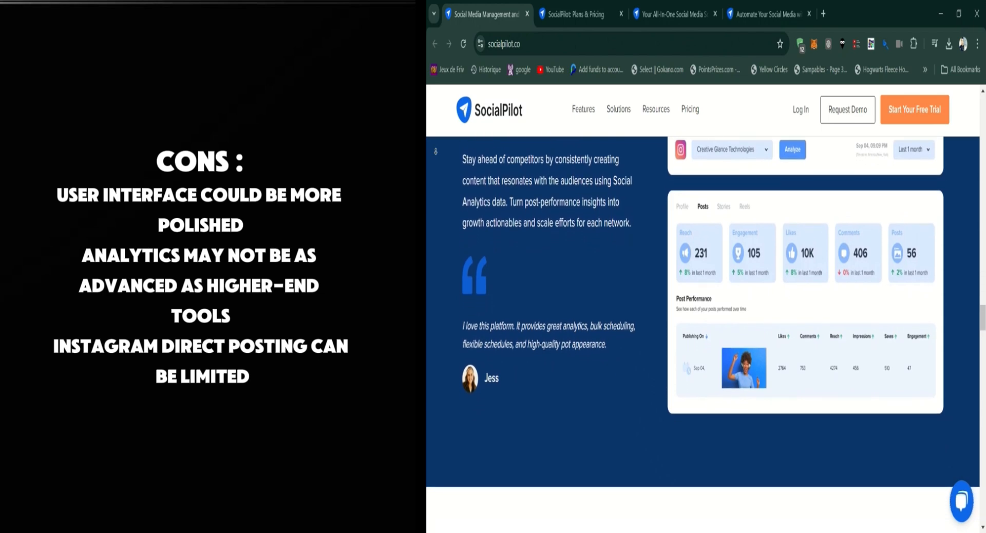
scroll("down", 3)
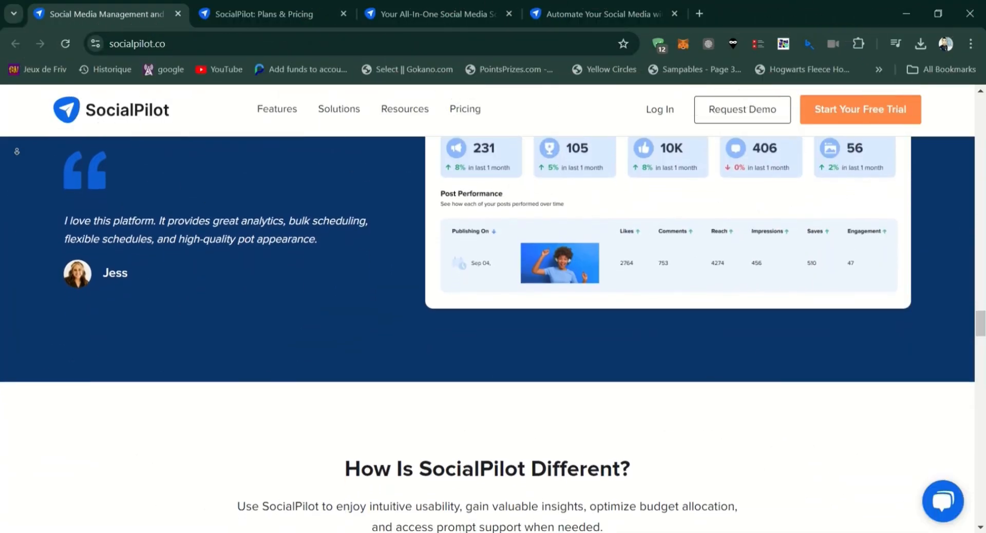
scroll("down", 3)
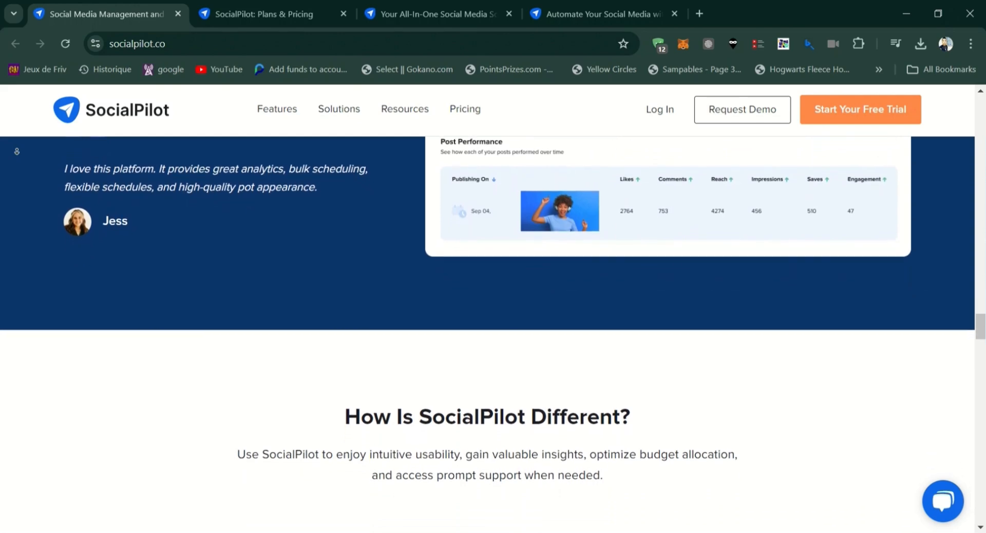
scroll("down", 3)
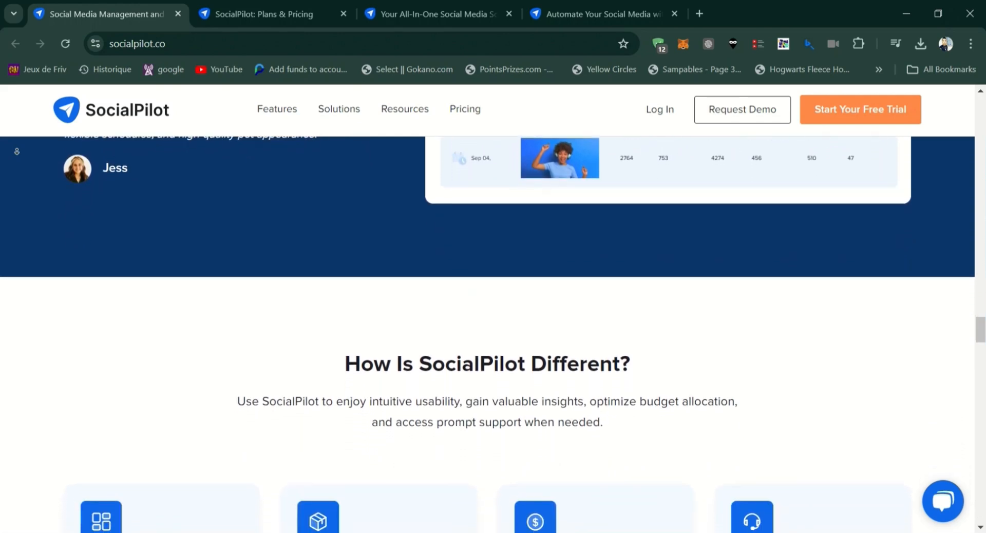
scroll("down", 3)
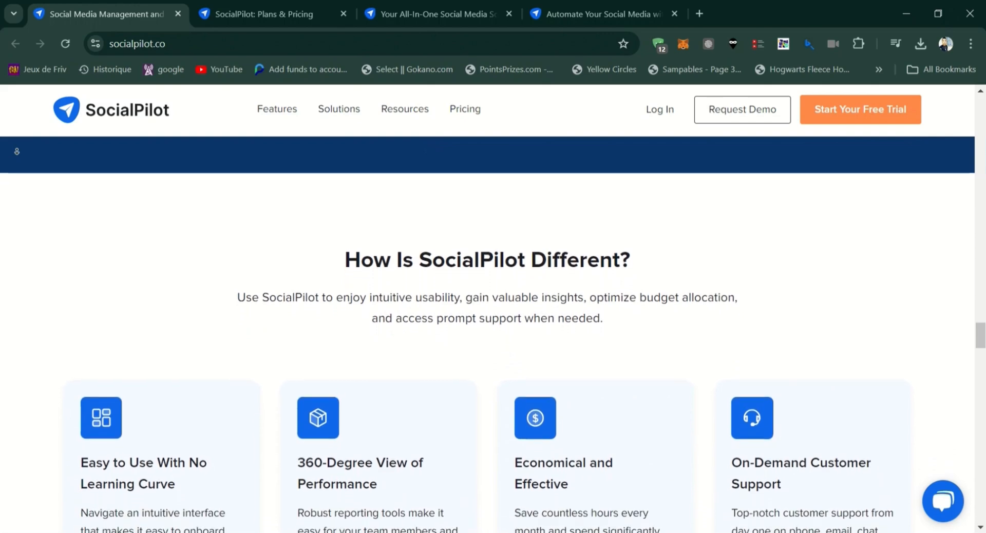
scroll("down", 3)
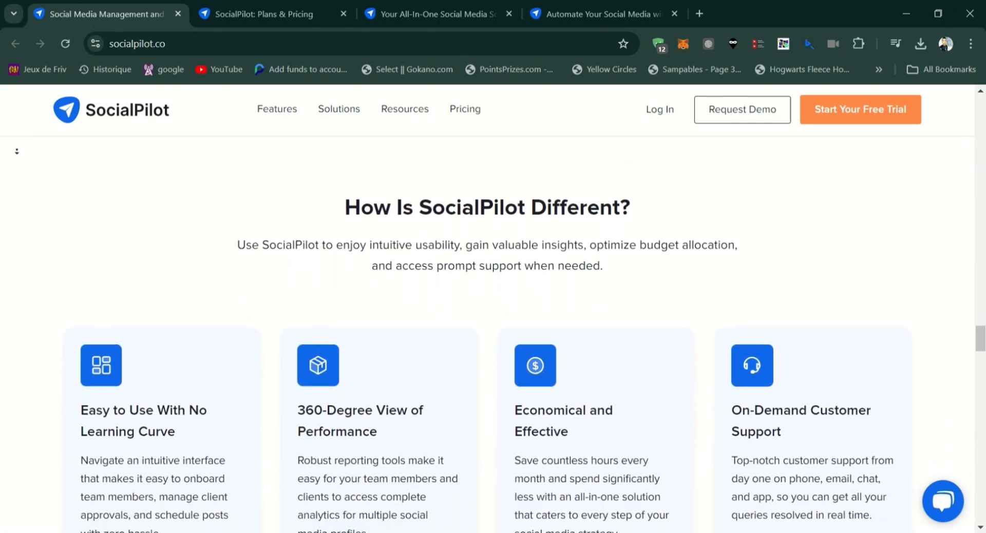
scroll("down", 3)
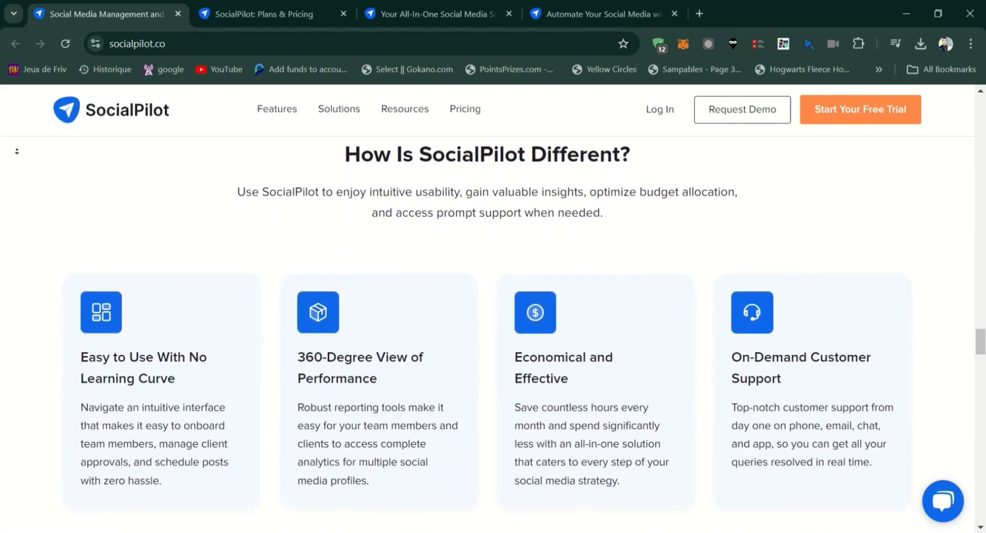
scroll("down", 3)
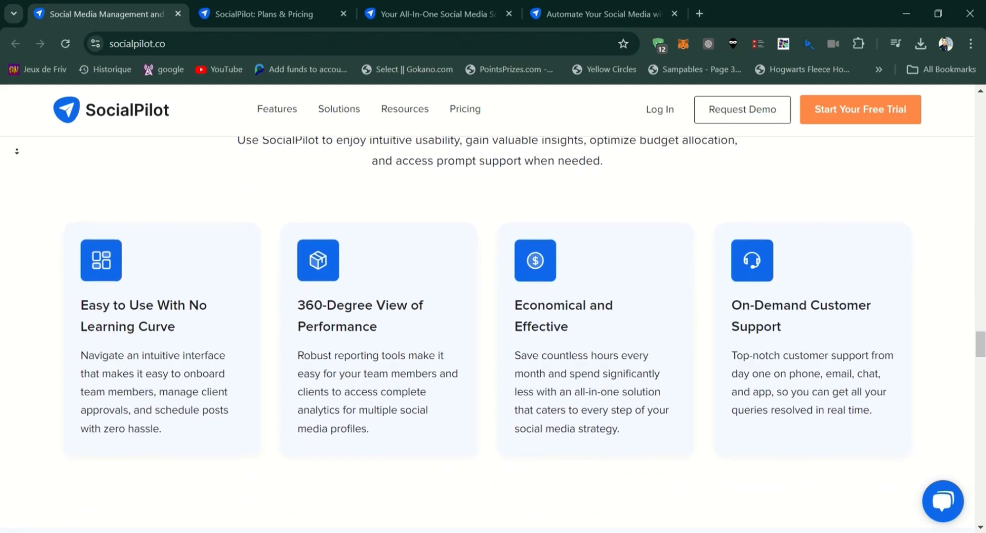
scroll("down", 3)
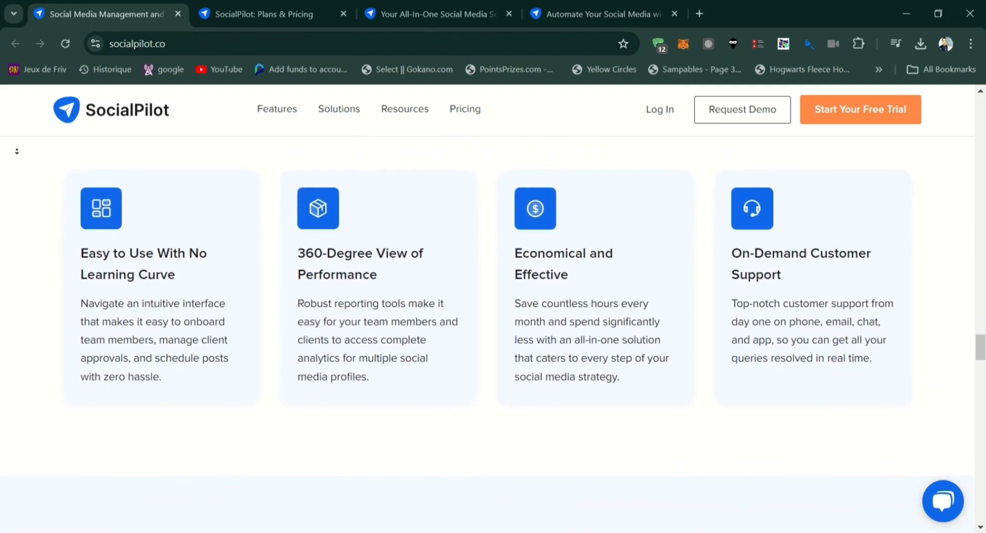
scroll("down", 3)
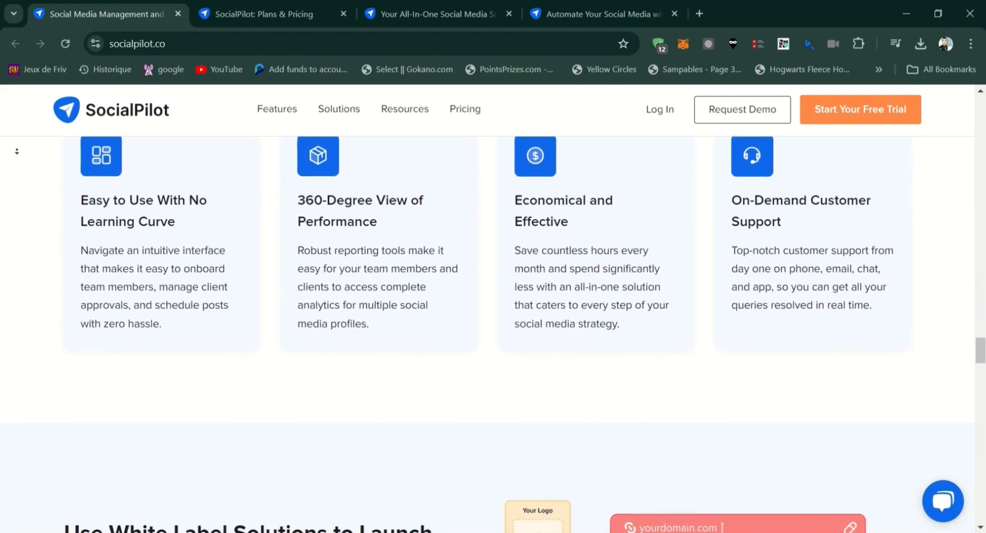
scroll("down", 3)
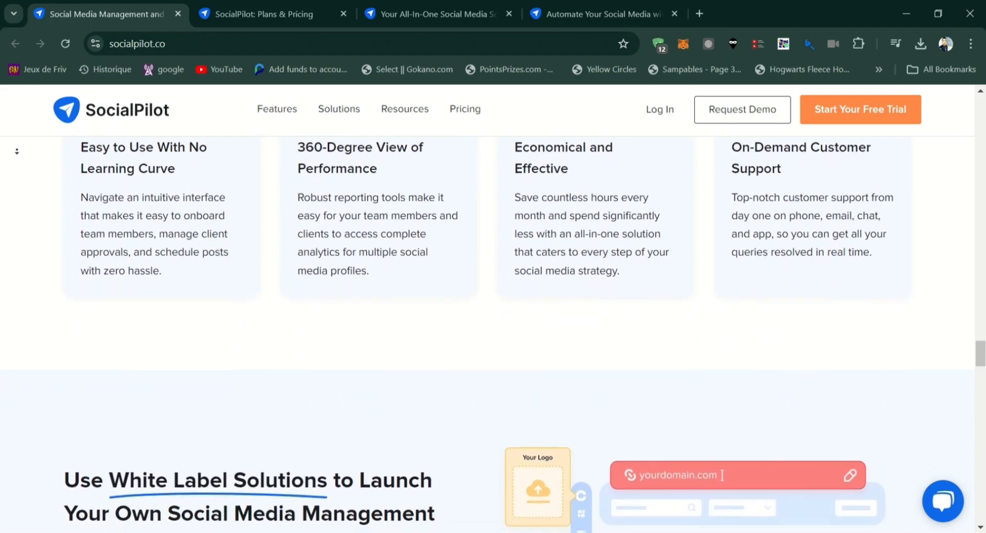
scroll("down", 3)
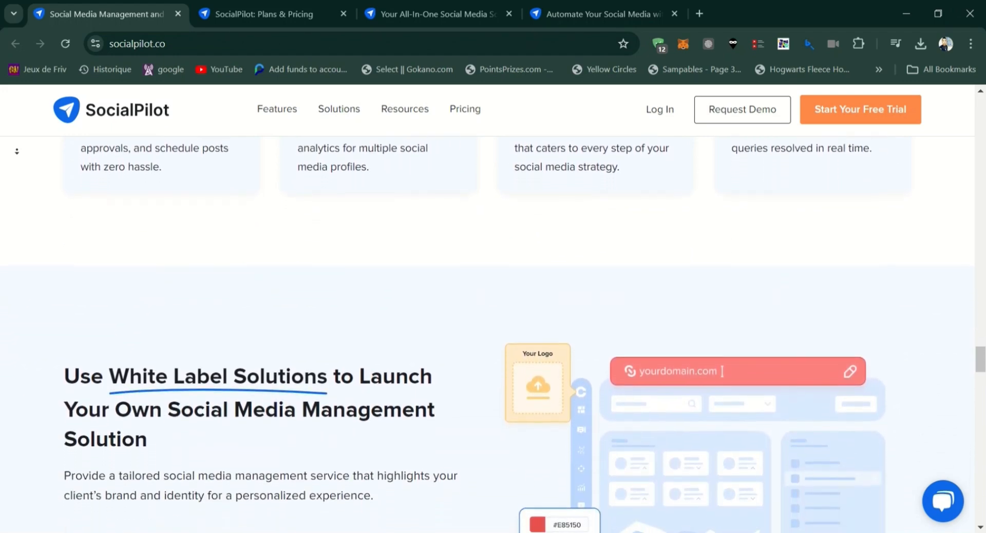
scroll("down", 3)
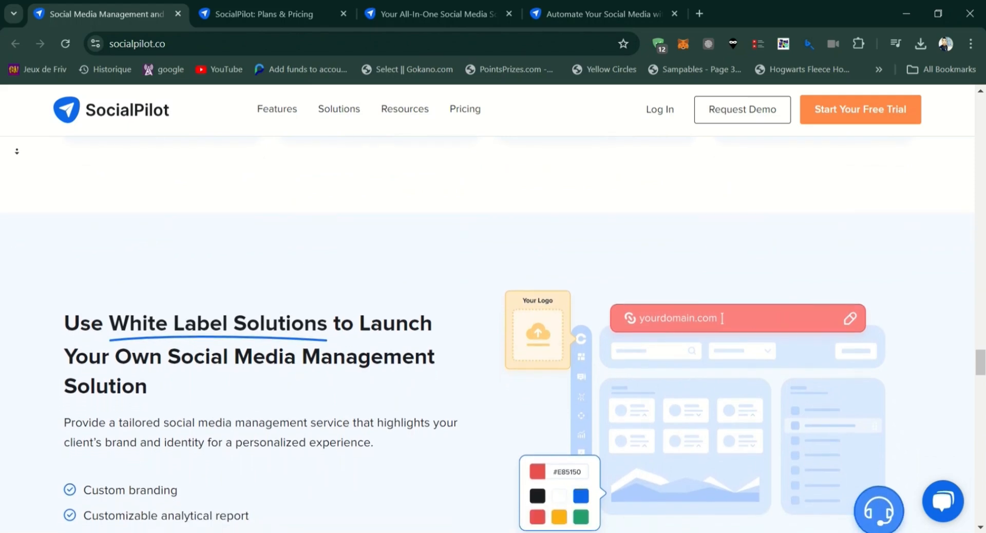
scroll("down", 3)
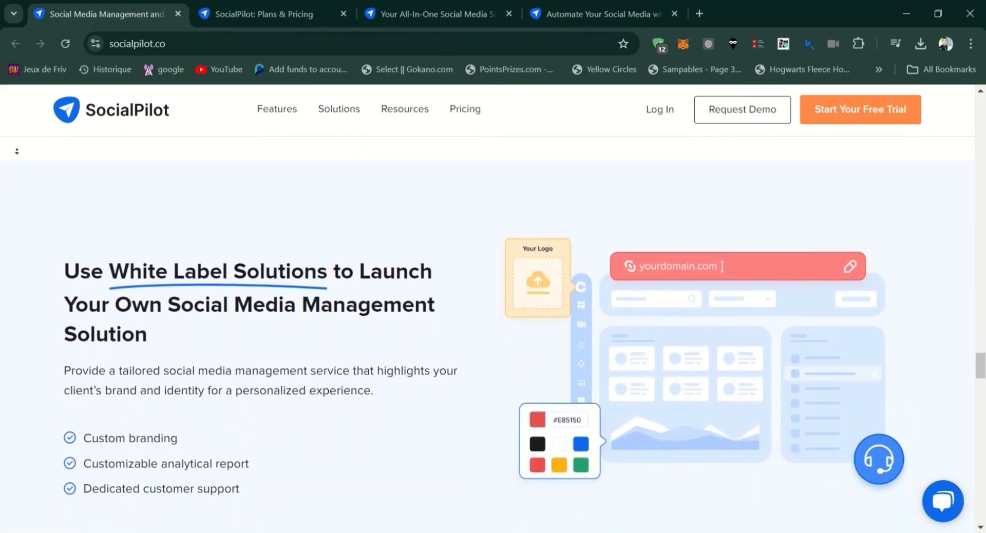
scroll("down", 3)
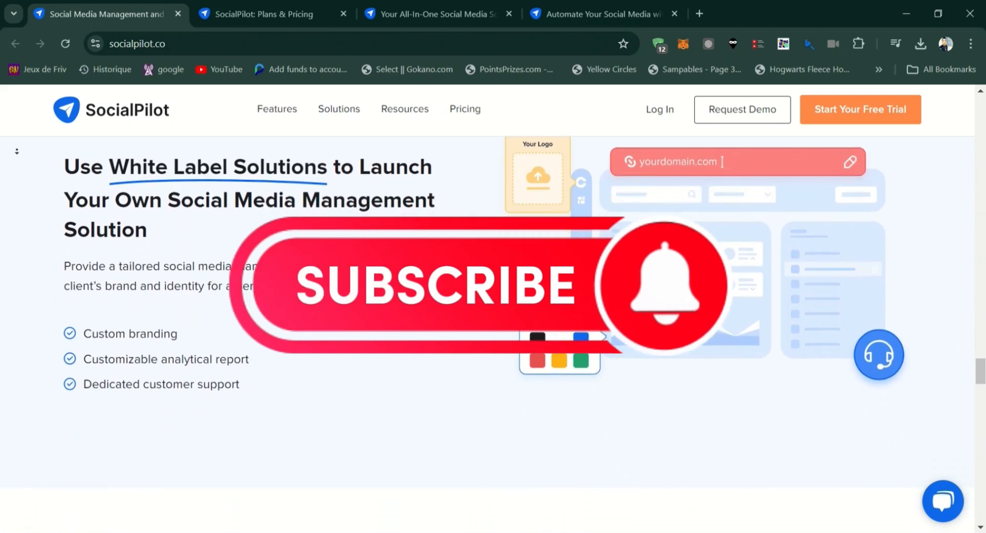
scroll("down", 3)
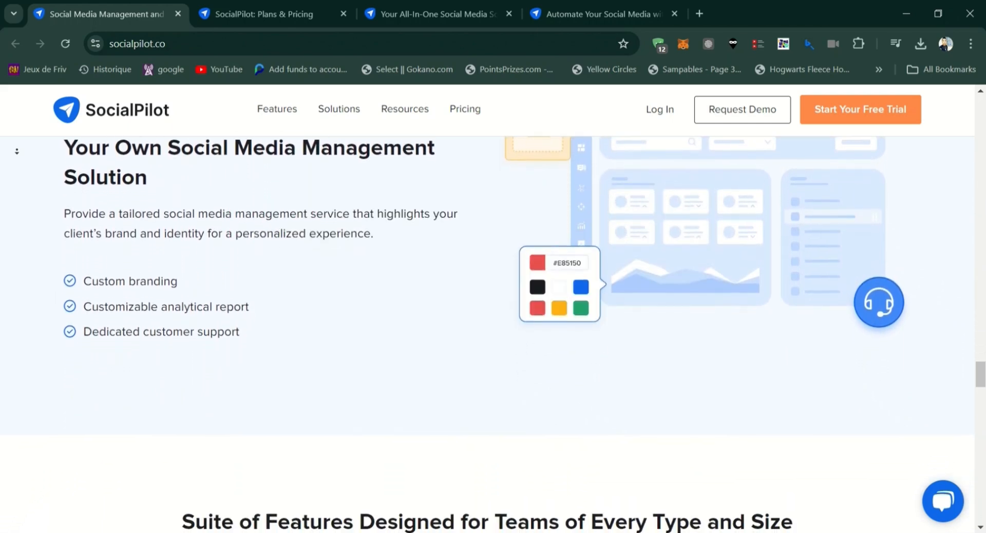
scroll("down", 3)
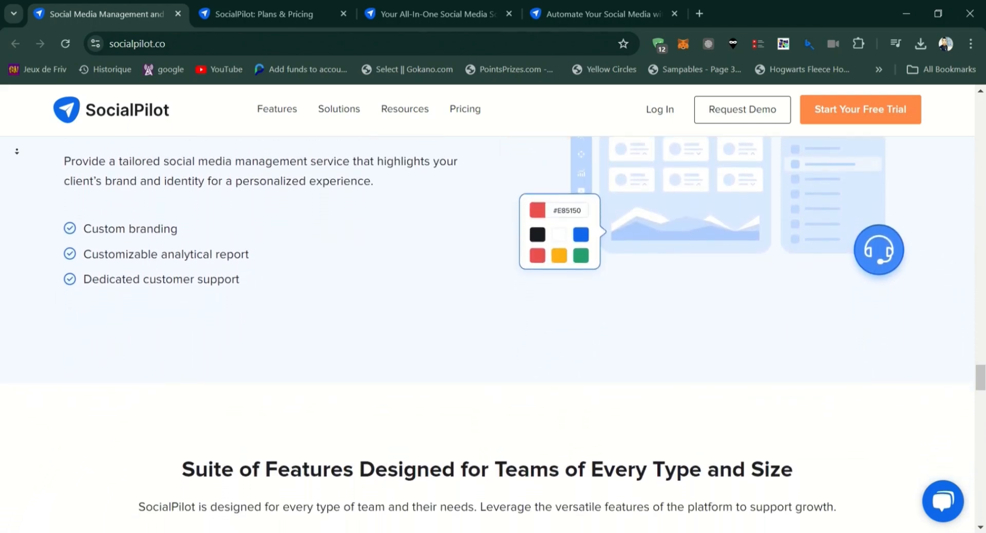